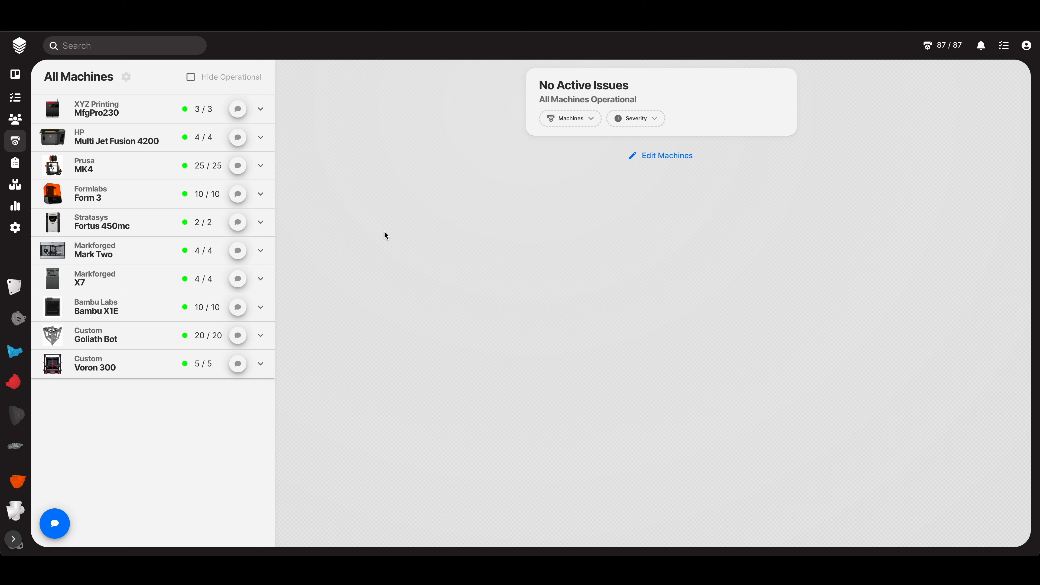
mouse_move(542, 85)
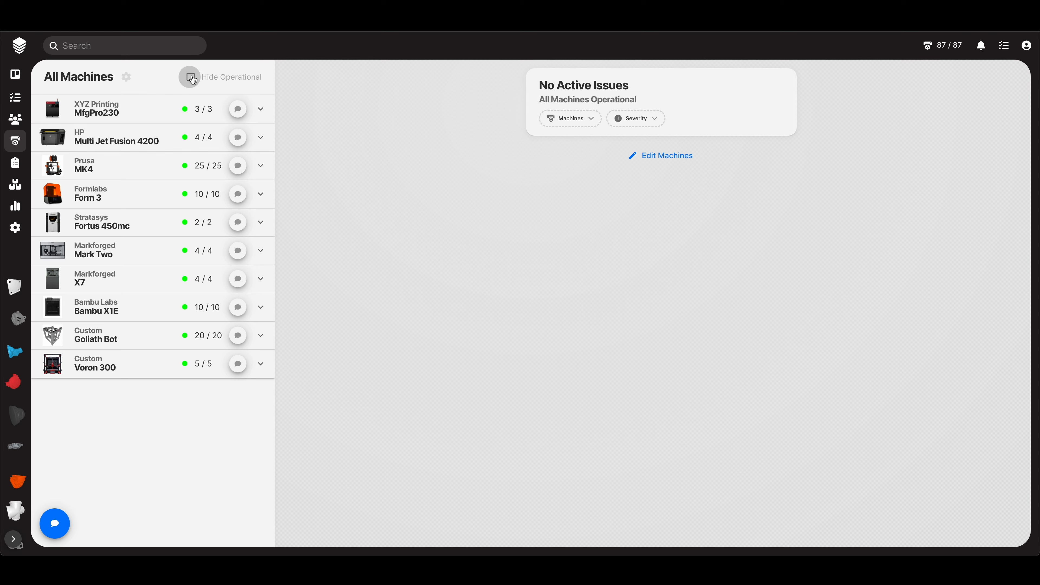
Step: Toggle Hide Operational Machines on and back off, then go to the Edit Machines settings page
left_click(190, 76)
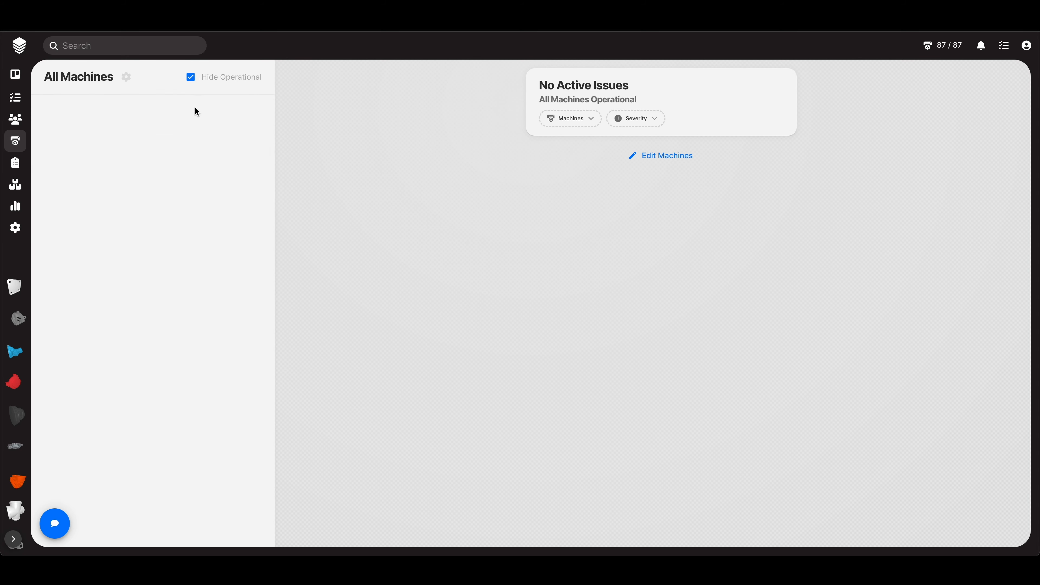
mouse_move(197, 233)
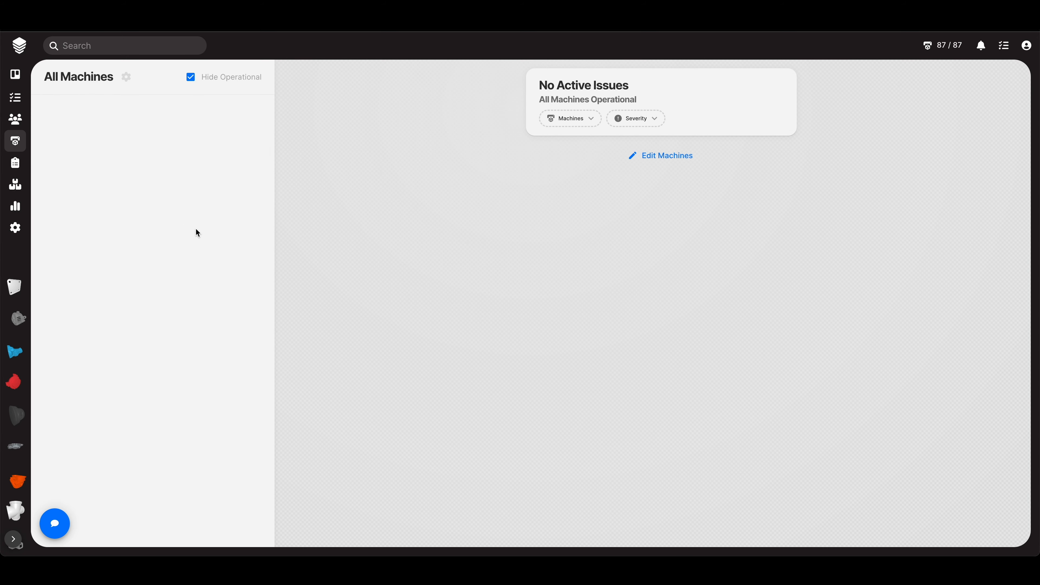
mouse_move(245, 276)
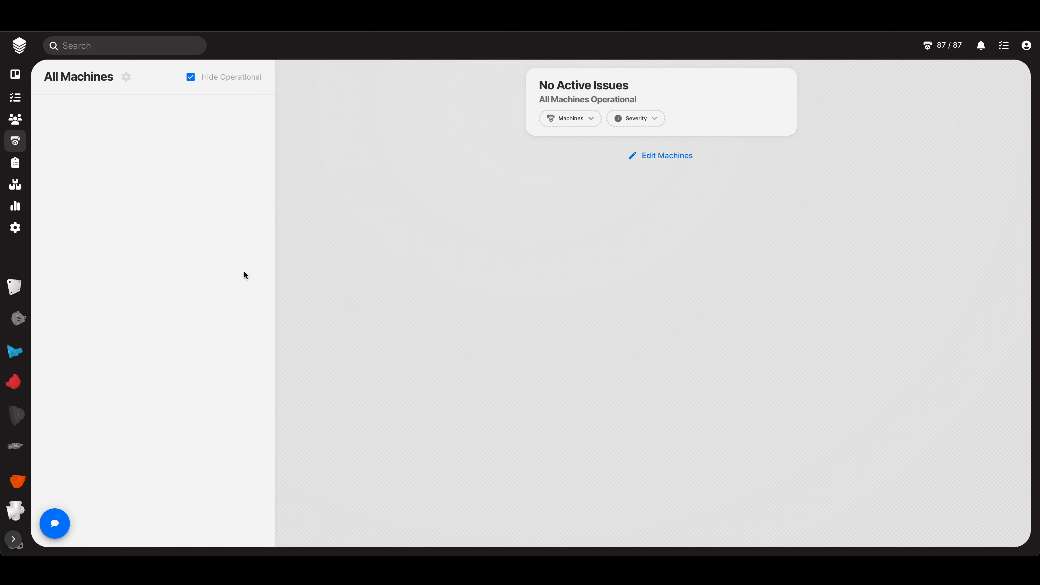
mouse_move(212, 97)
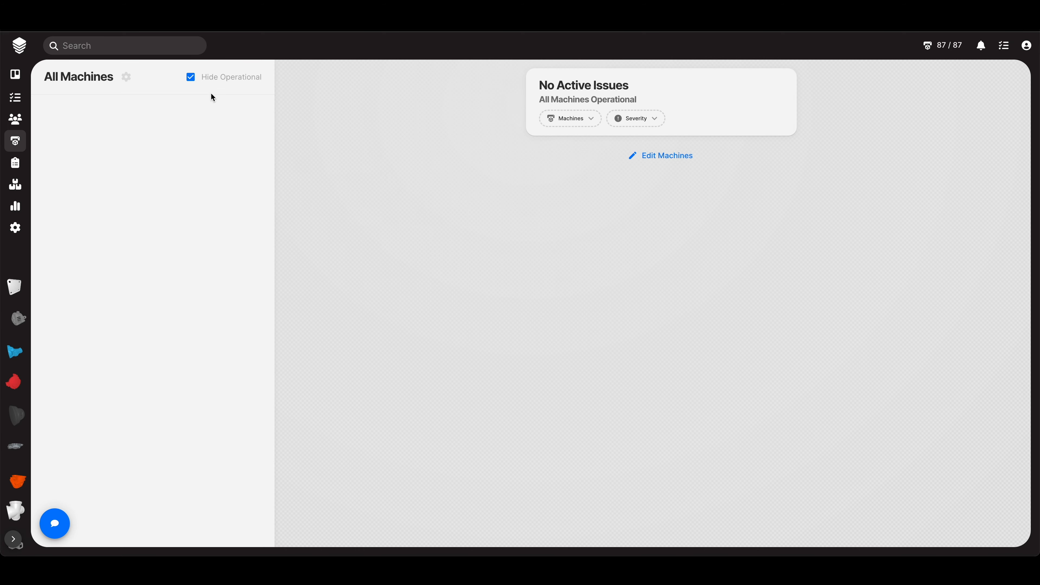
left_click(191, 76)
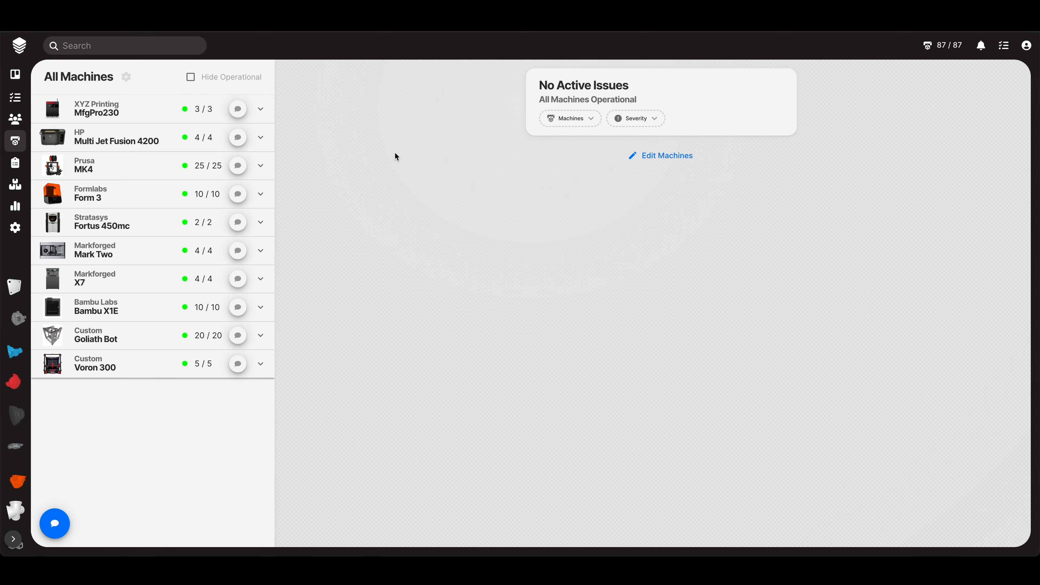
left_click(666, 155)
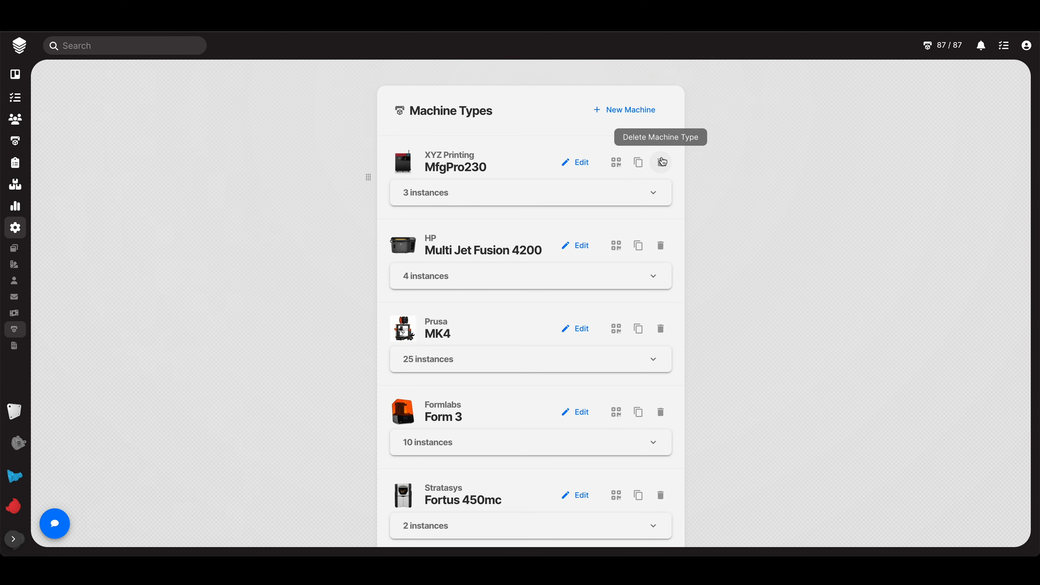
Step: Start a new machine type, look through the Create New Machine Type form, and cancel without saving
left_click(624, 110)
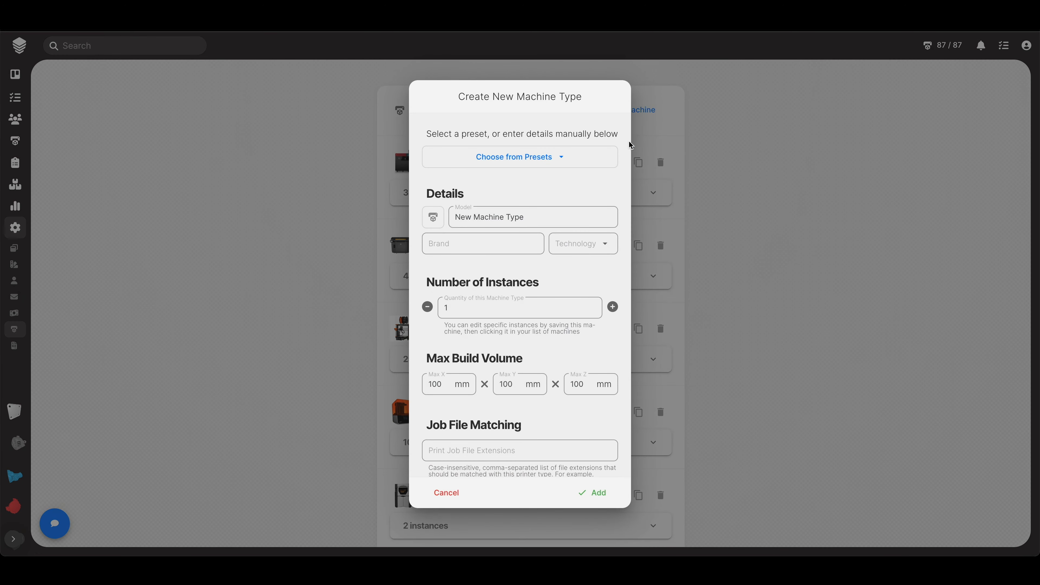
left_click(519, 157)
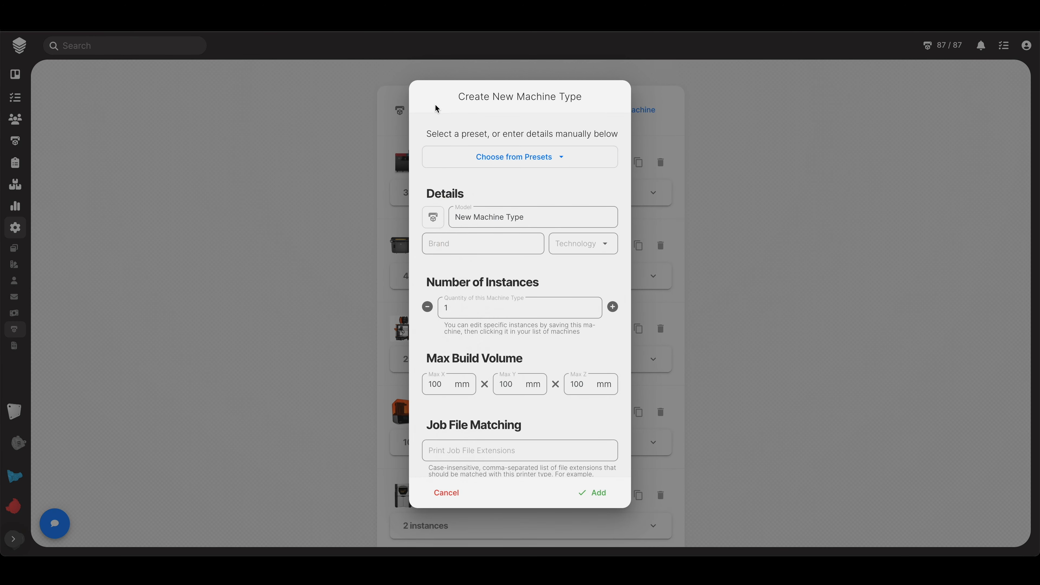
left_click(519, 157)
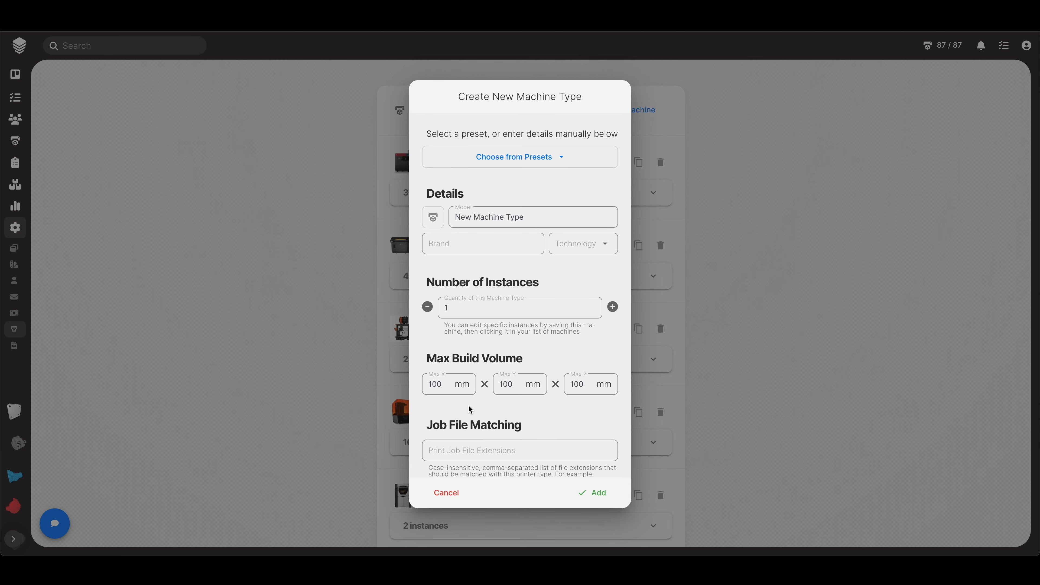
scroll("down", 3)
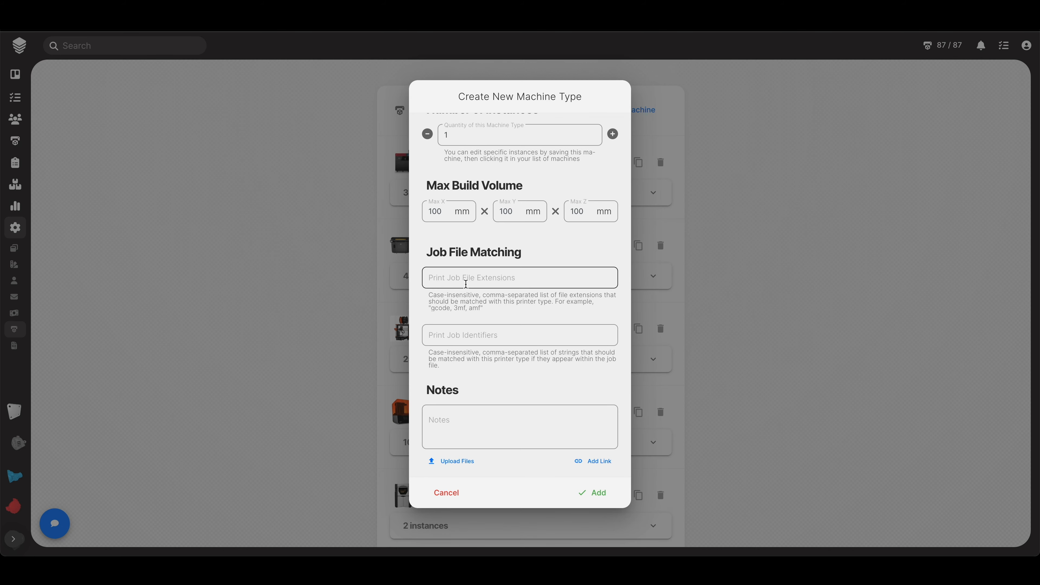
left_click(520, 335)
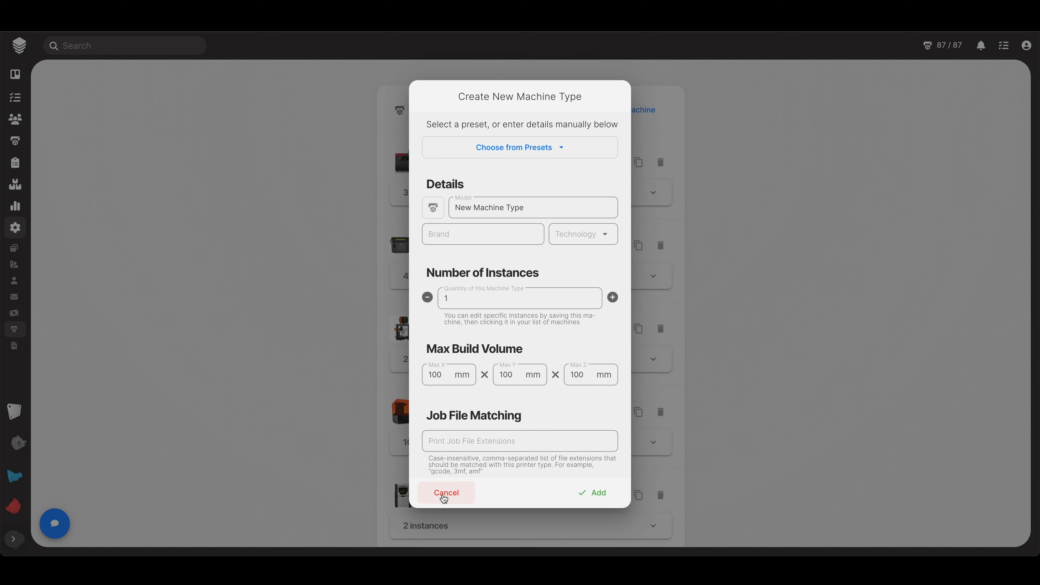
left_click(447, 493)
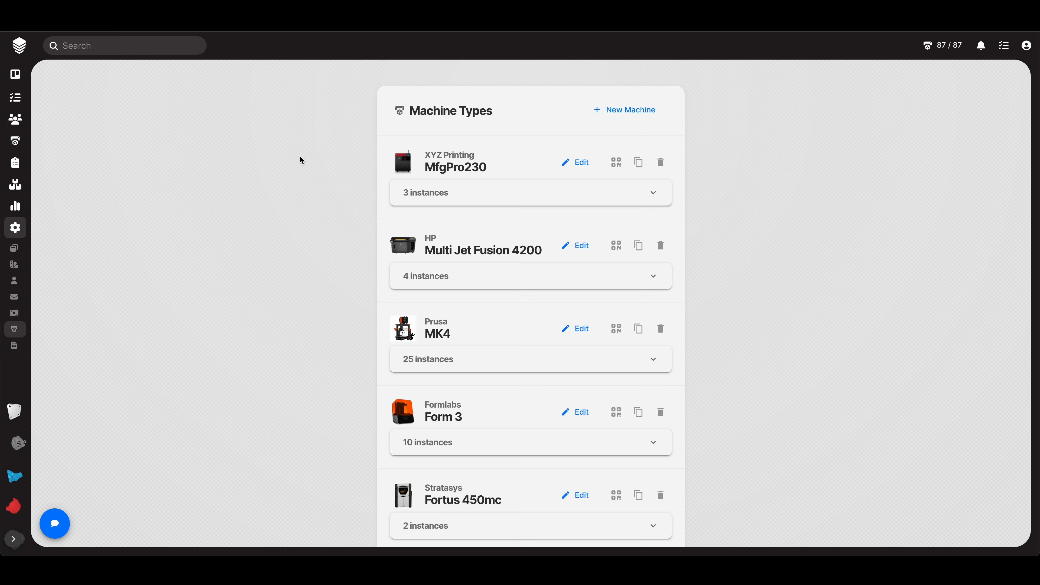
Step: Expand the MfgPro230 instances, then return to the All Machines overview from the sidebar
left_click(652, 192)
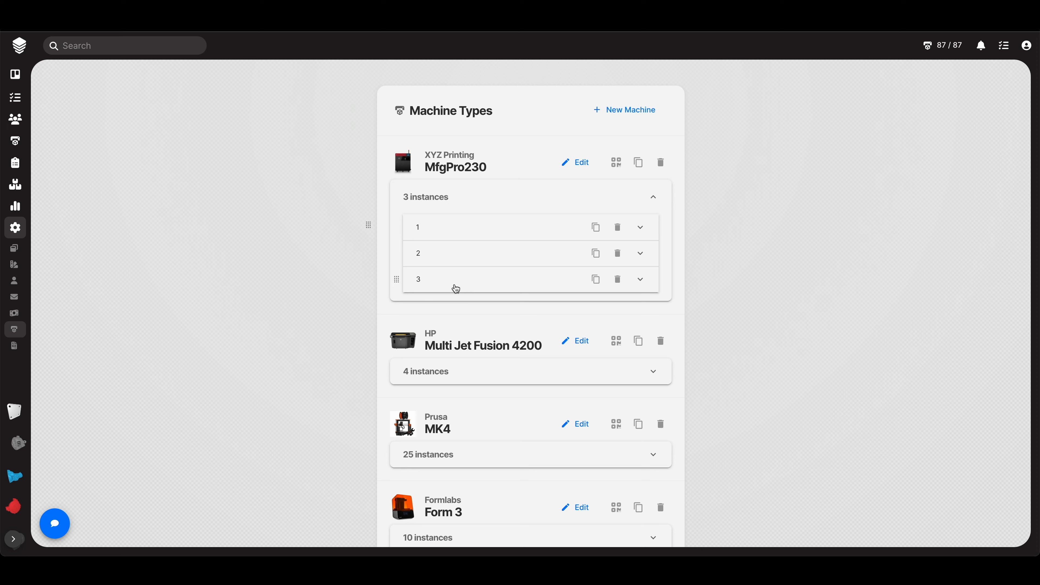
mouse_move(426, 242)
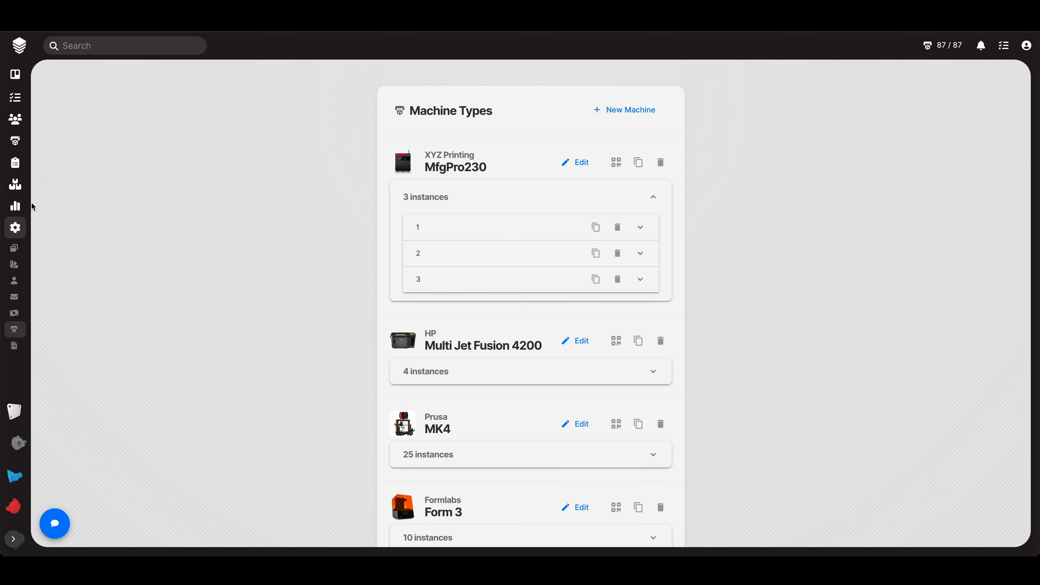
left_click(15, 141)
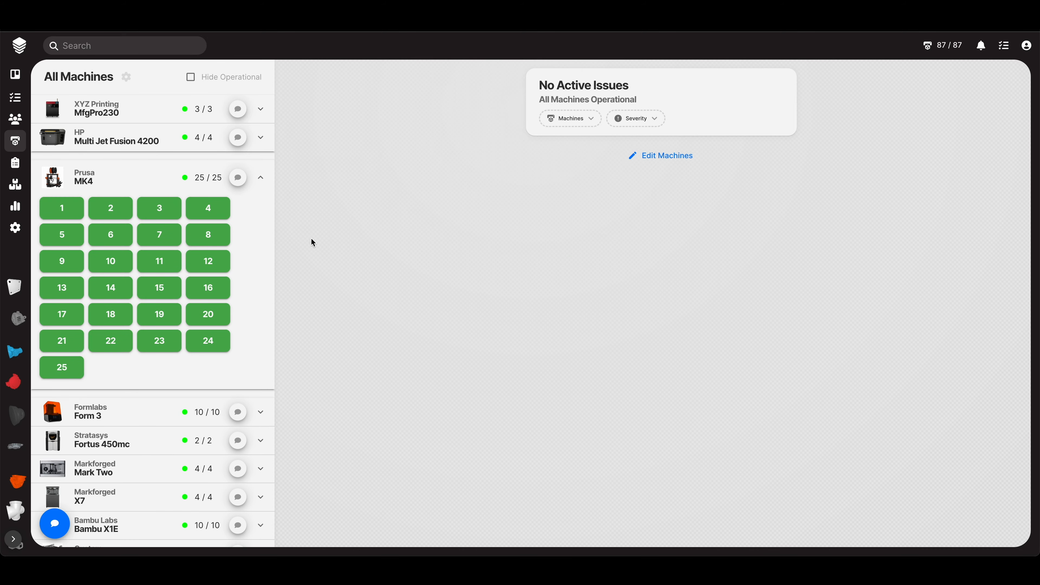
Step: Post "Oh my gosh you guys. Blob like crazy!" in Prusa MK4 unit 15's chat
left_click(159, 287)
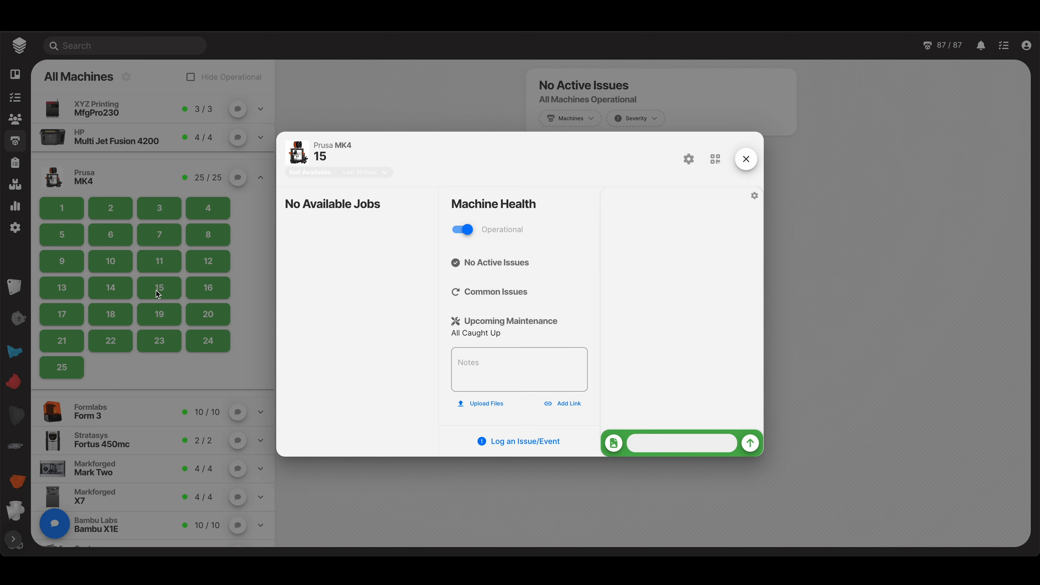
mouse_move(534, 344)
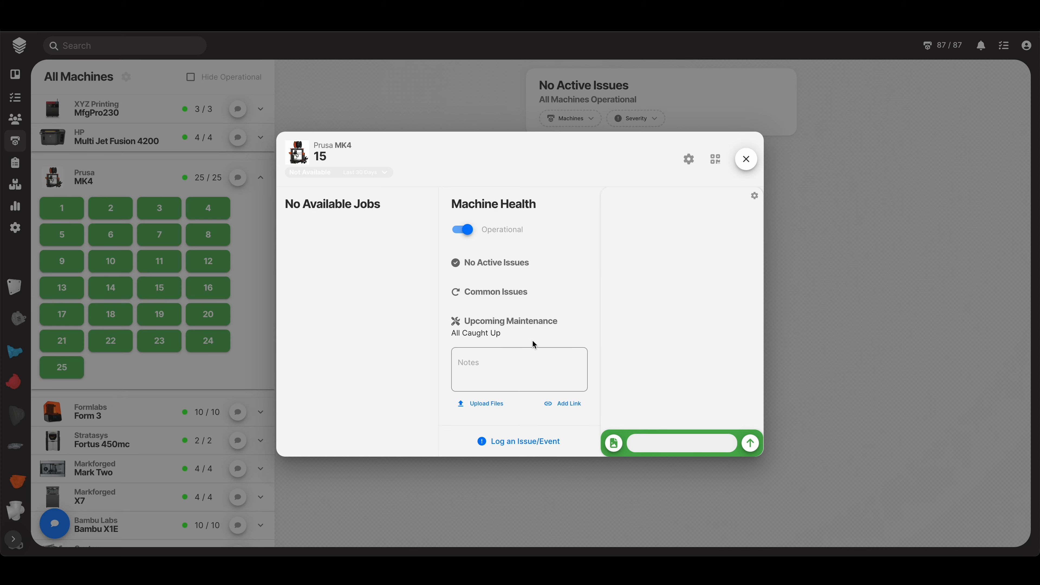
mouse_move(642, 343)
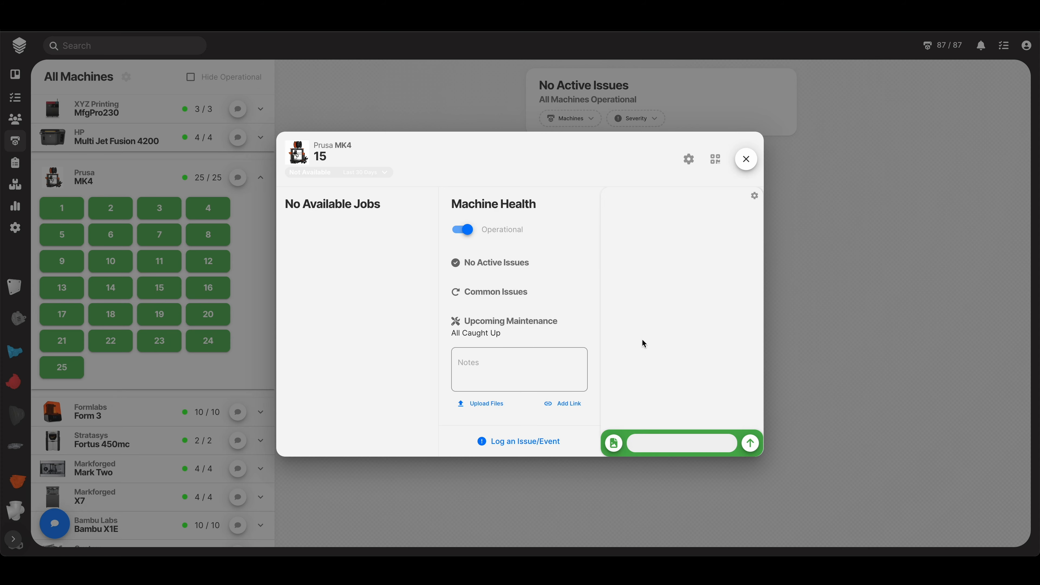
left_click(519, 369)
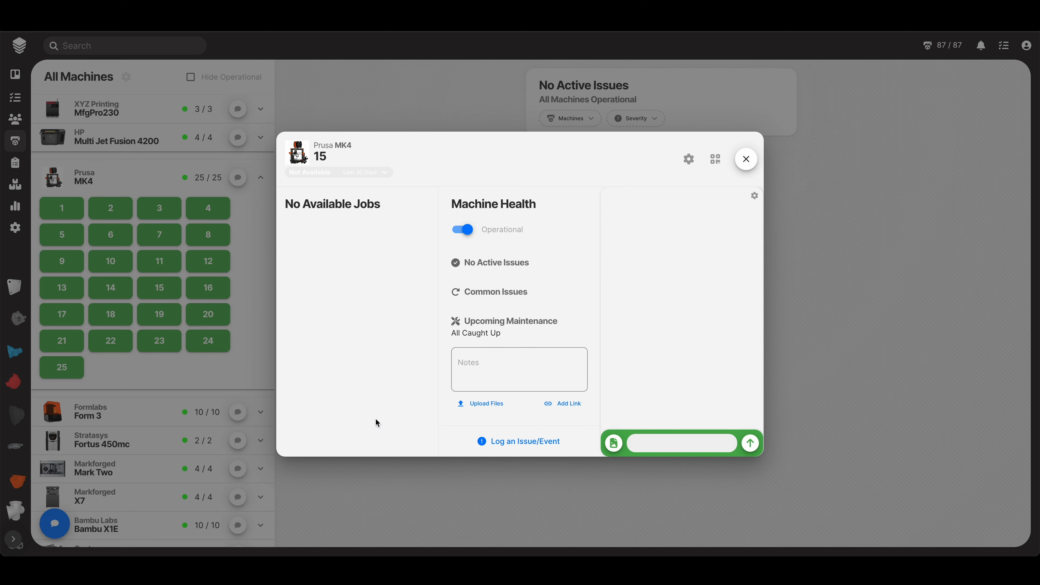
mouse_move(377, 424)
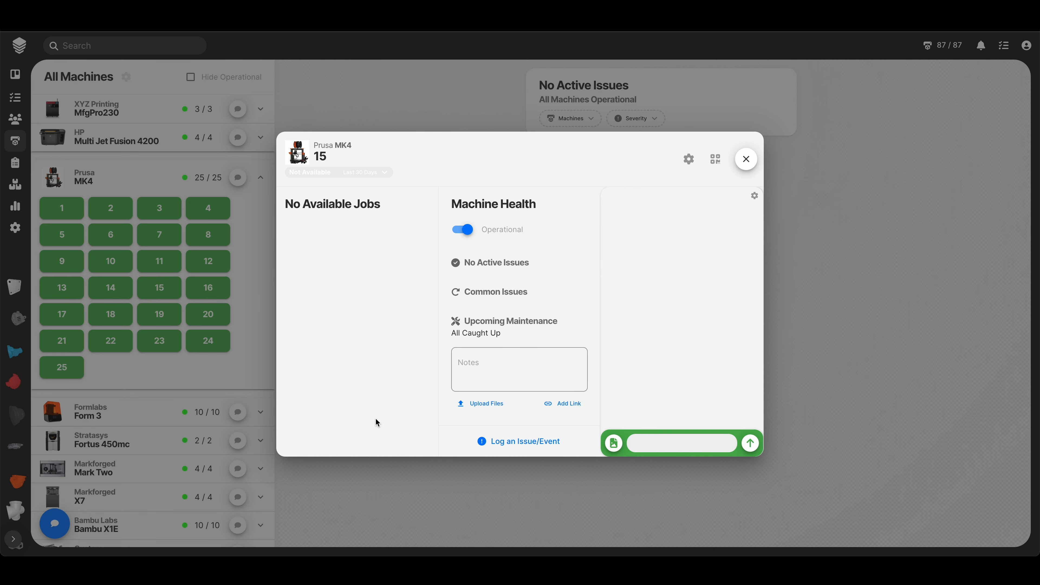
type("Oh my gosh you guys. Blob")
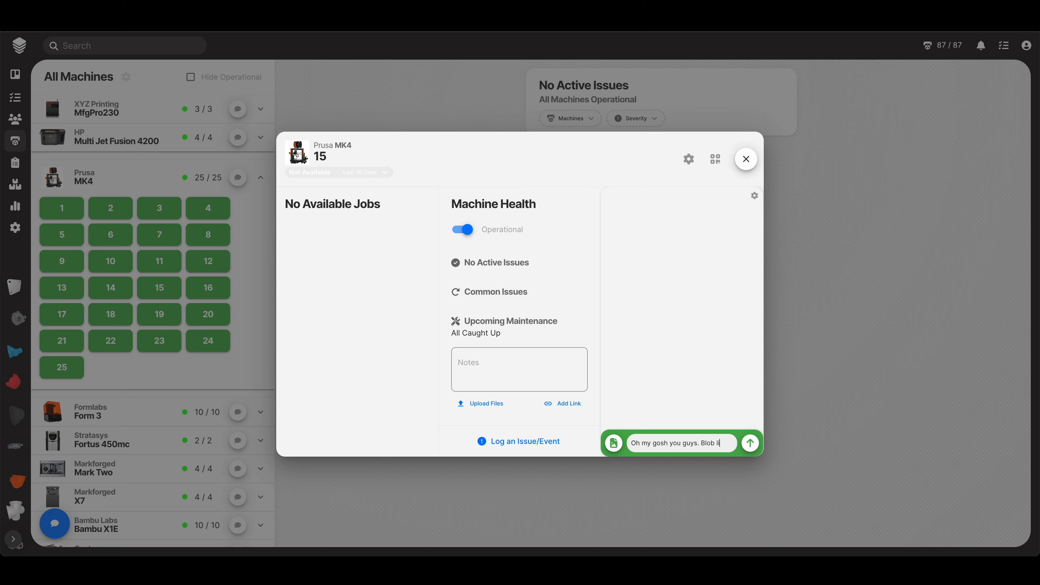
type("like crazy!")
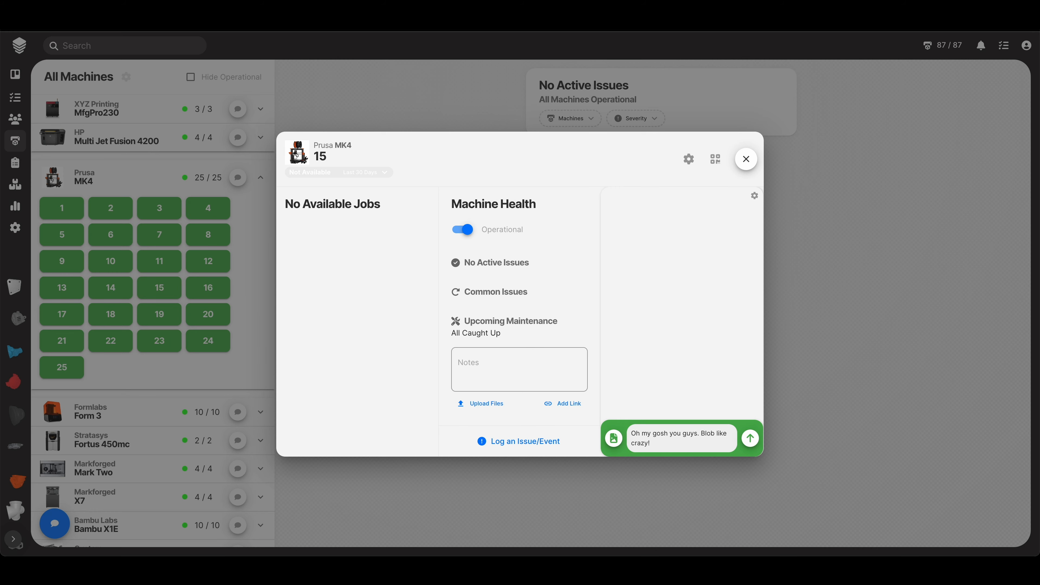
left_click(750, 437)
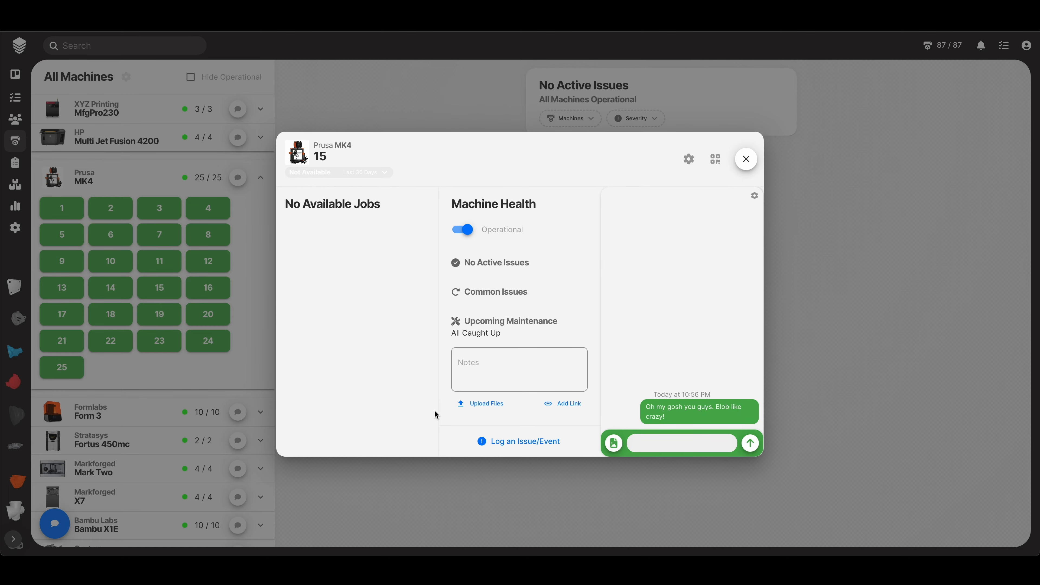
Step: Bring up the attach-file picker and dismiss it without attaching anything
left_click(612, 442)
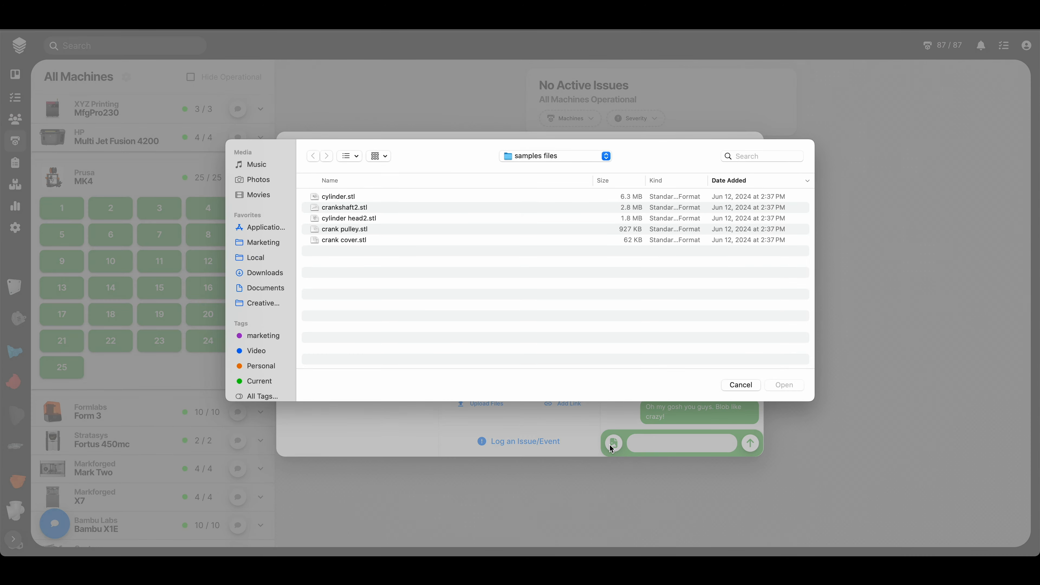
left_click(739, 385)
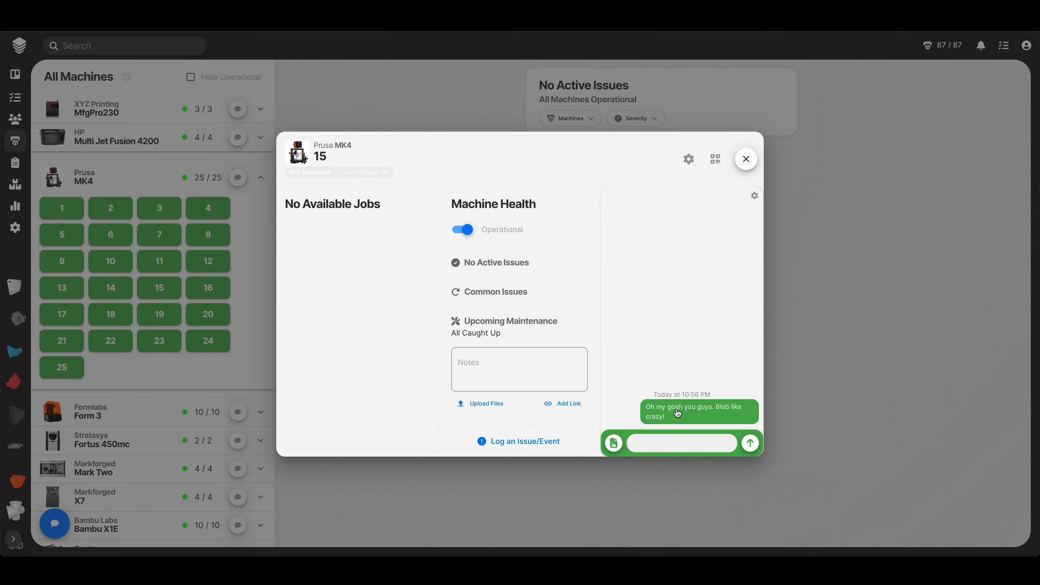
mouse_move(650, 431)
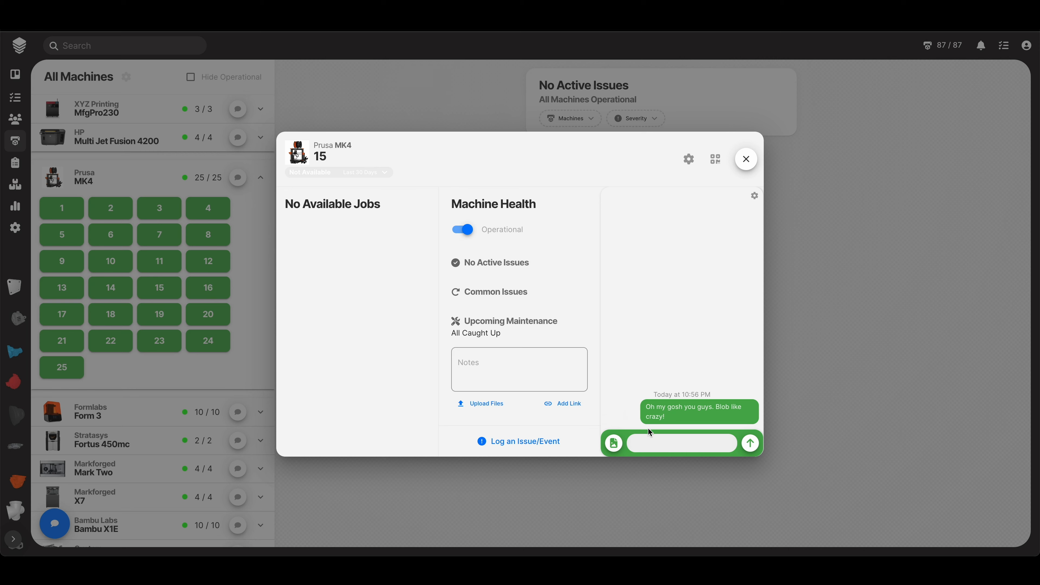
left_click(680, 443)
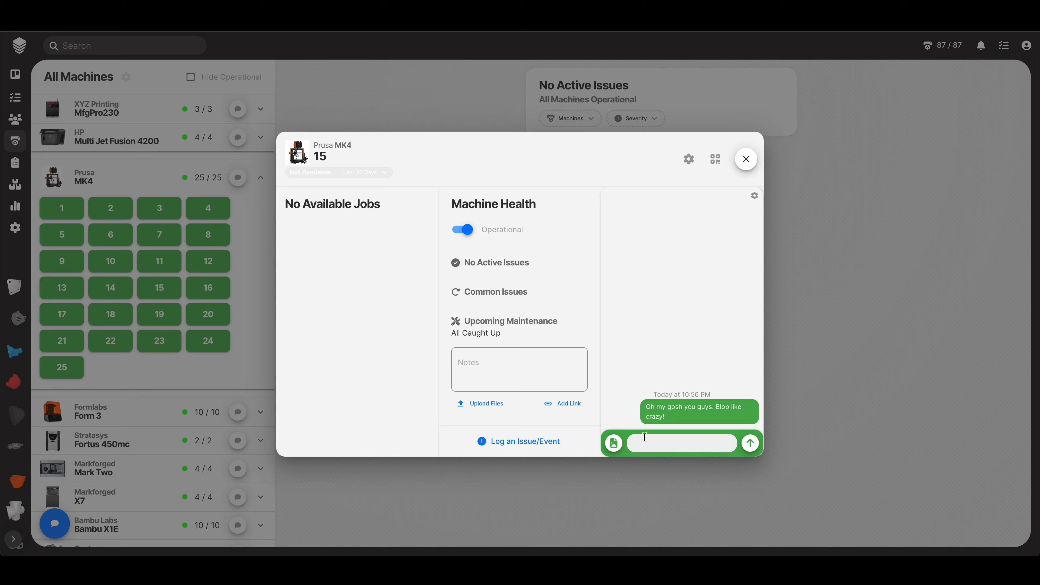
mouse_move(334, 208)
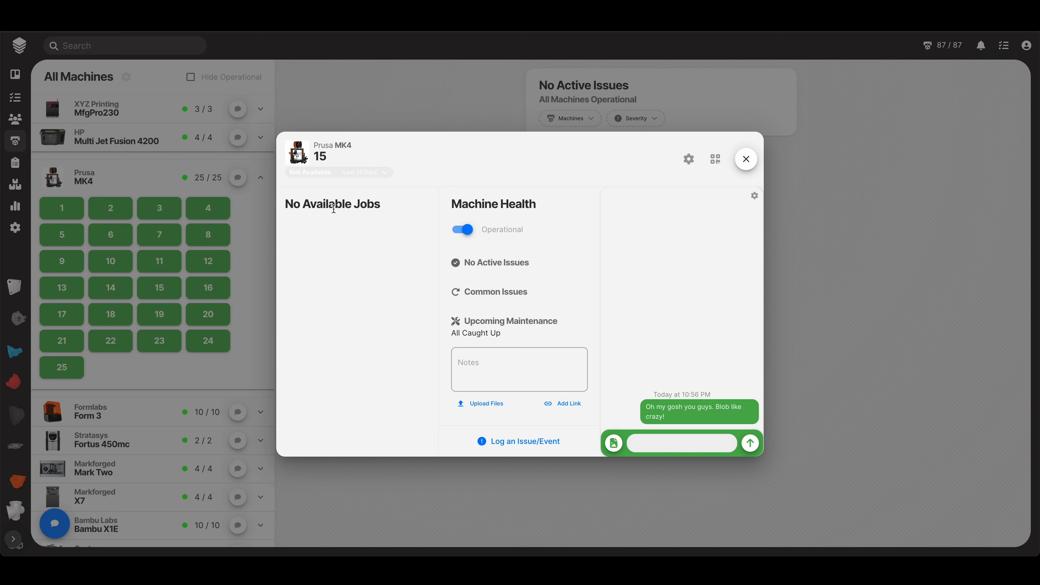
mouse_move(349, 232)
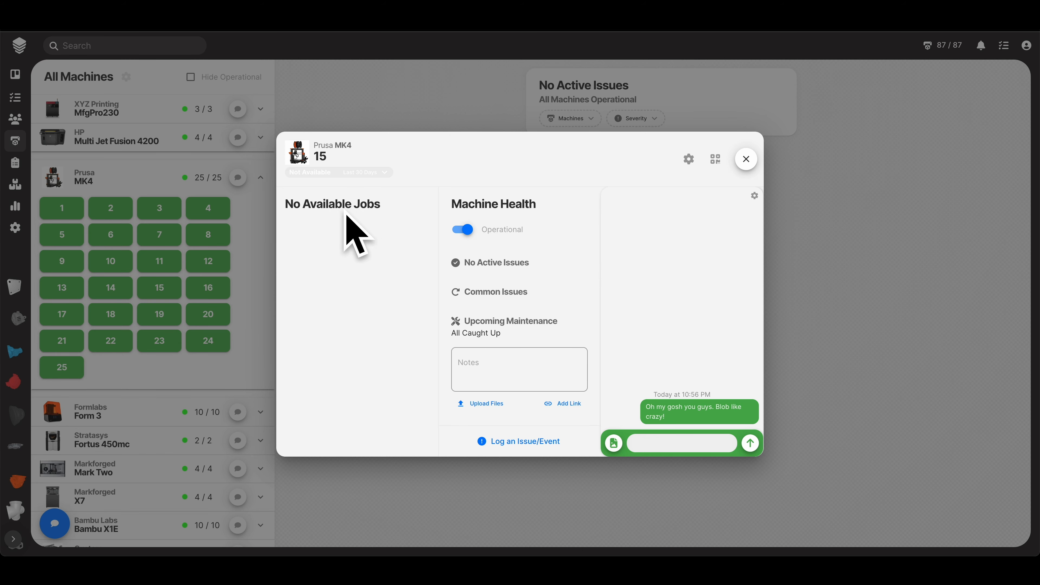
mouse_move(354, 287)
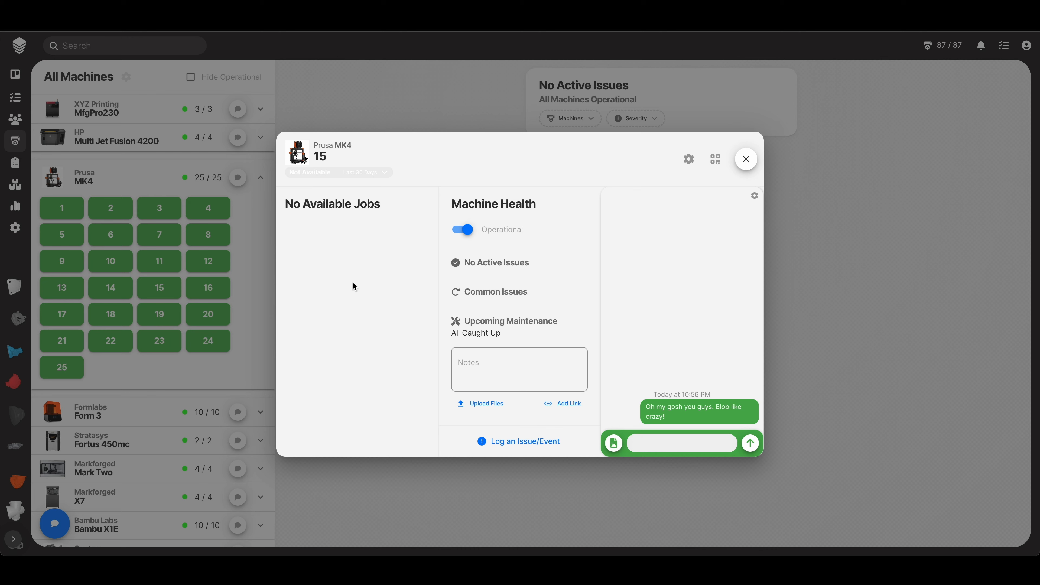
mouse_move(523, 441)
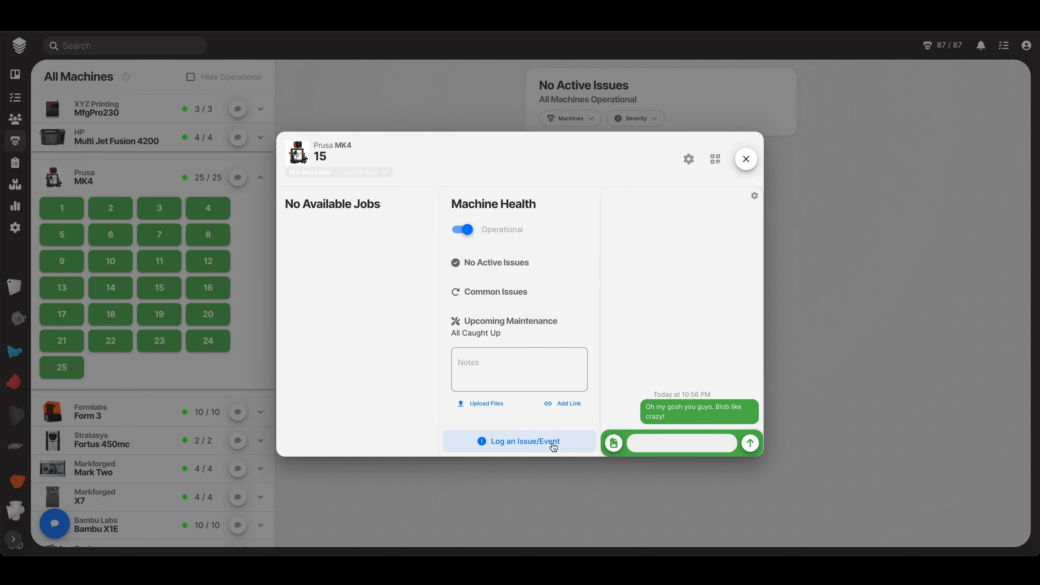
Step: Log a new issue named 'cooling fan broken', try Minor, then classify it as Critical
left_click(519, 441)
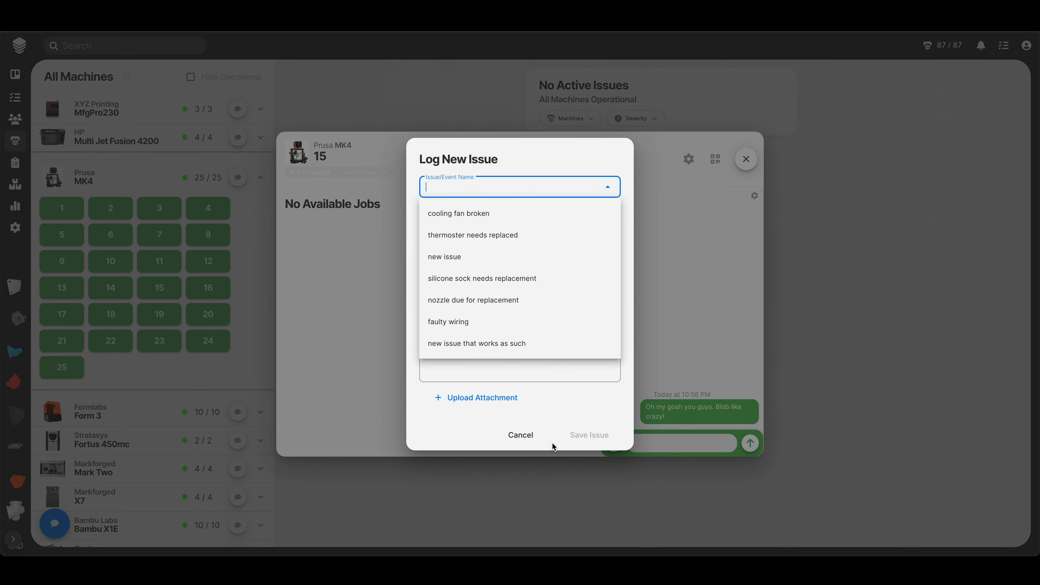
mouse_move(477, 344)
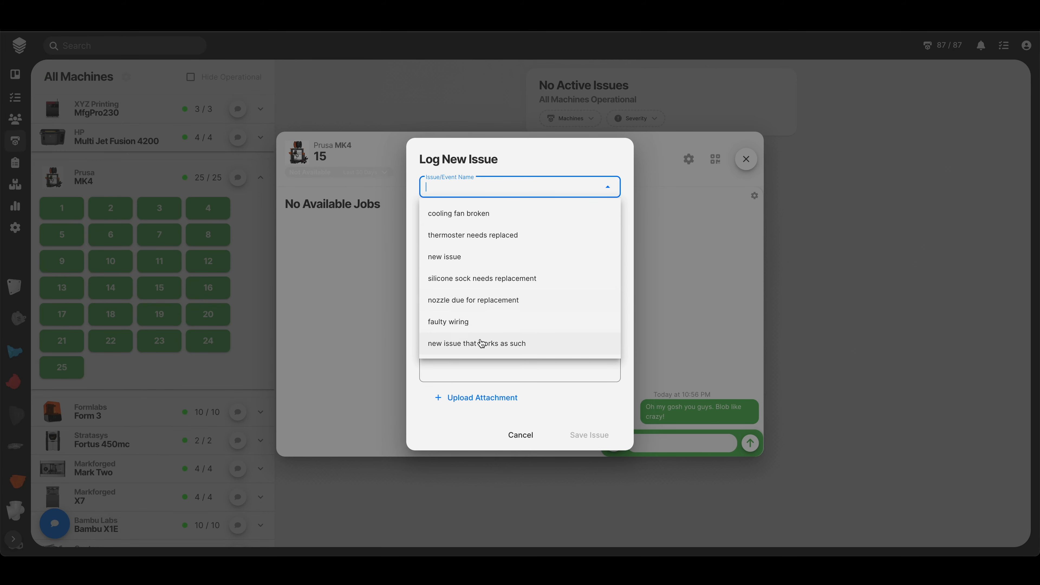
left_click(458, 212)
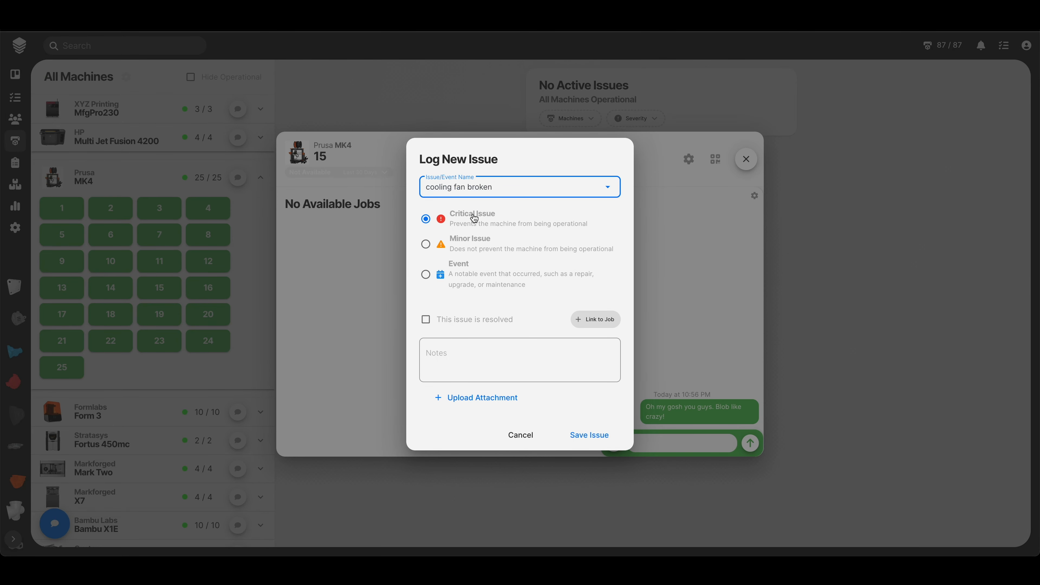
mouse_move(466, 224)
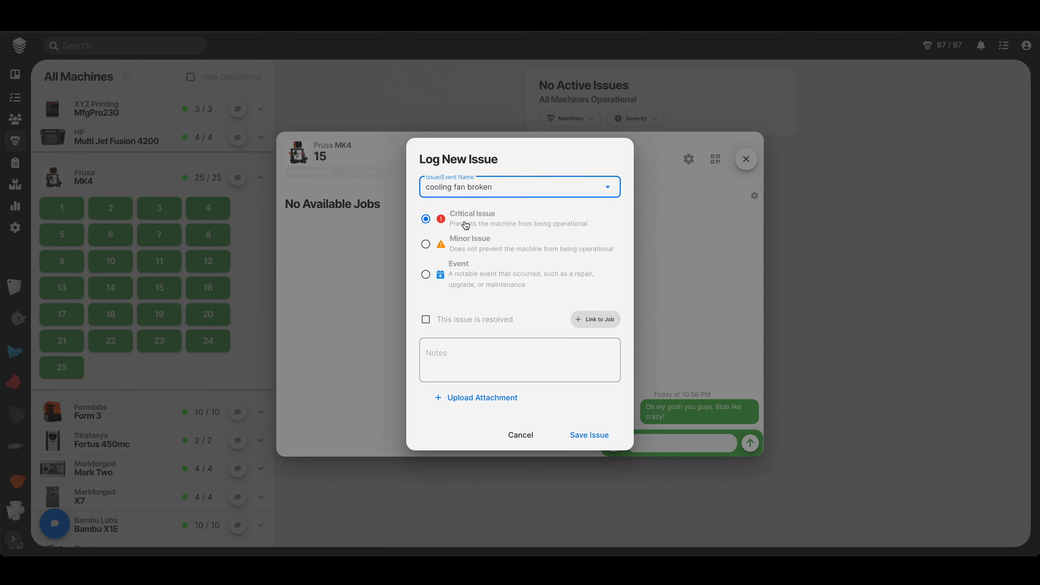
mouse_move(525, 231)
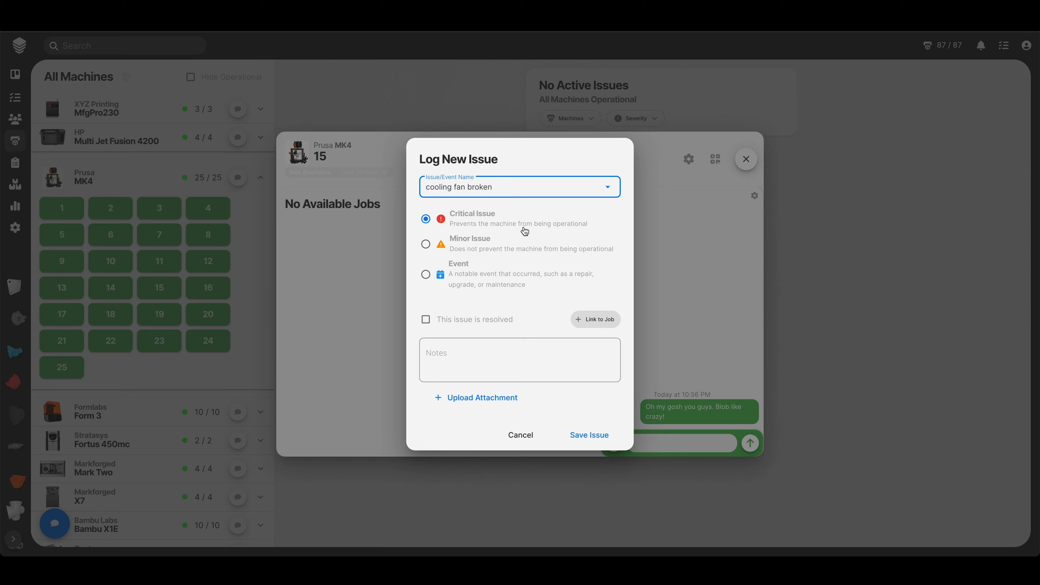
mouse_move(436, 243)
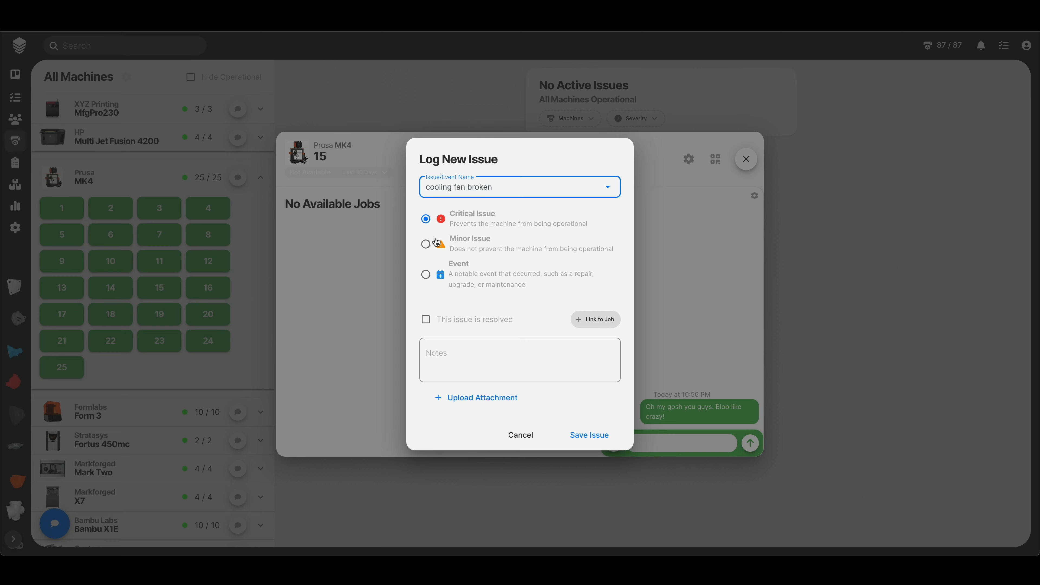
left_click(425, 243)
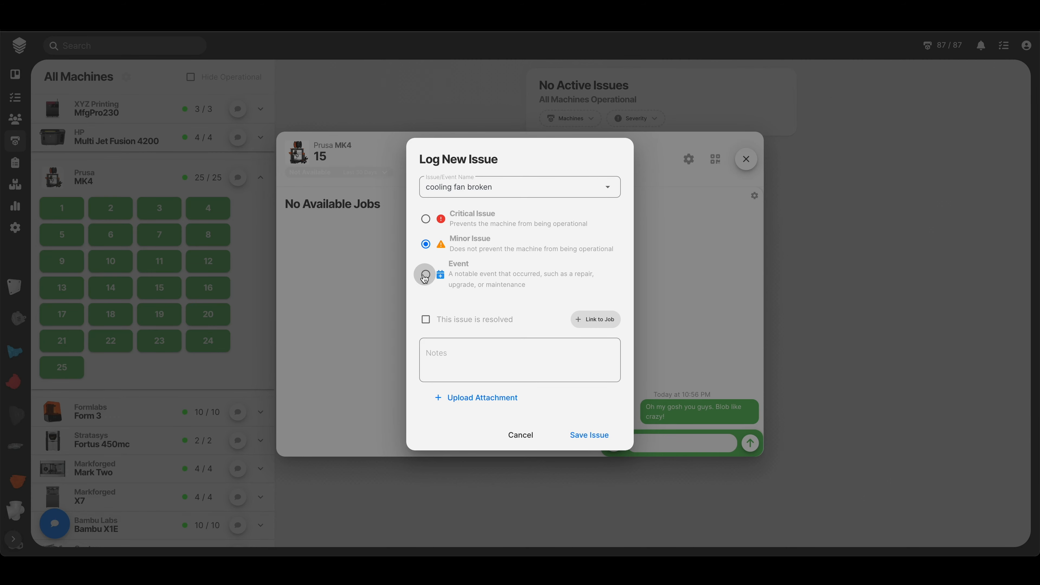
mouse_move(476, 296)
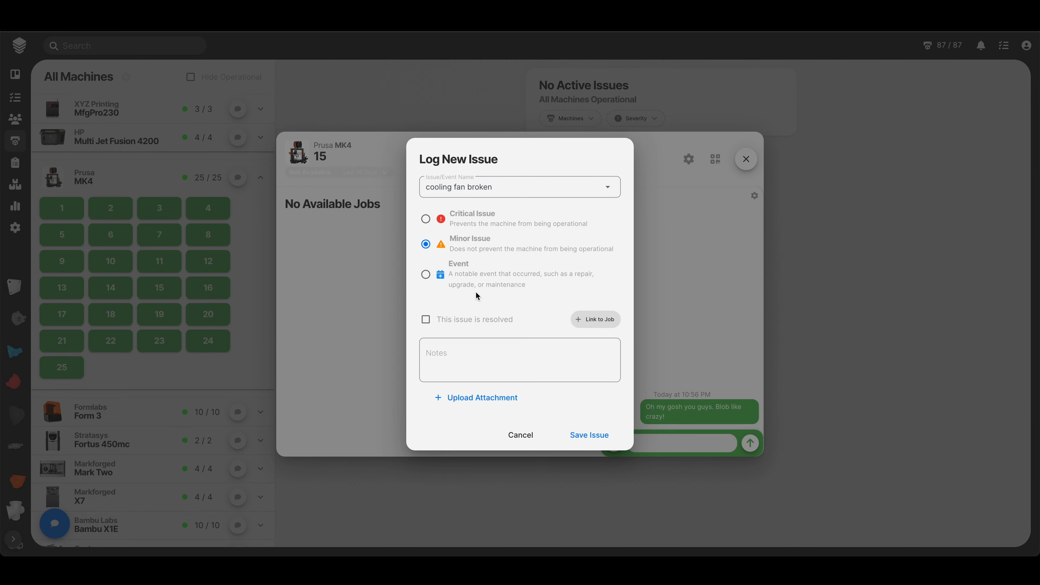
mouse_move(425, 275)
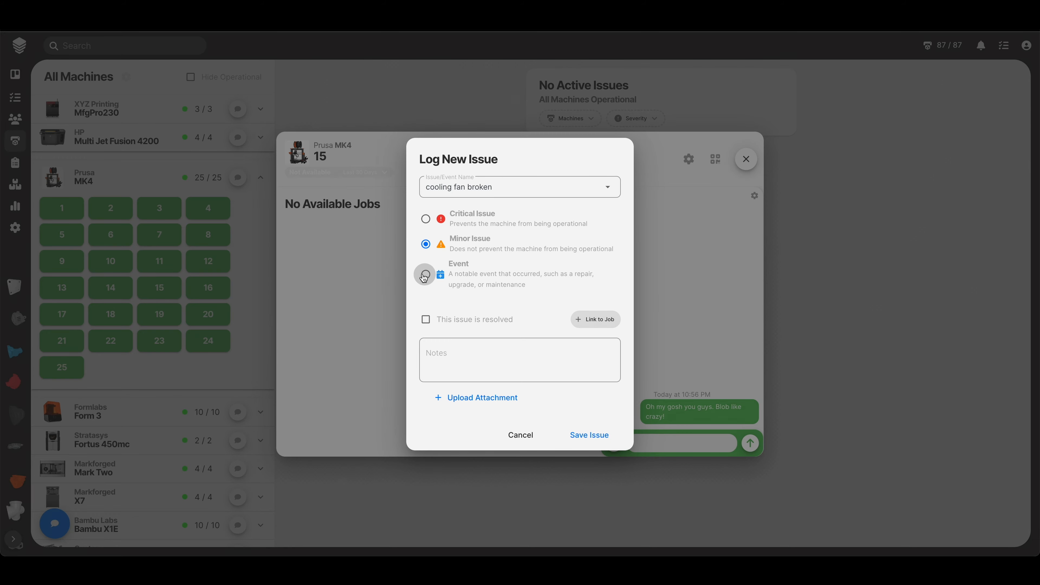
left_click(426, 219)
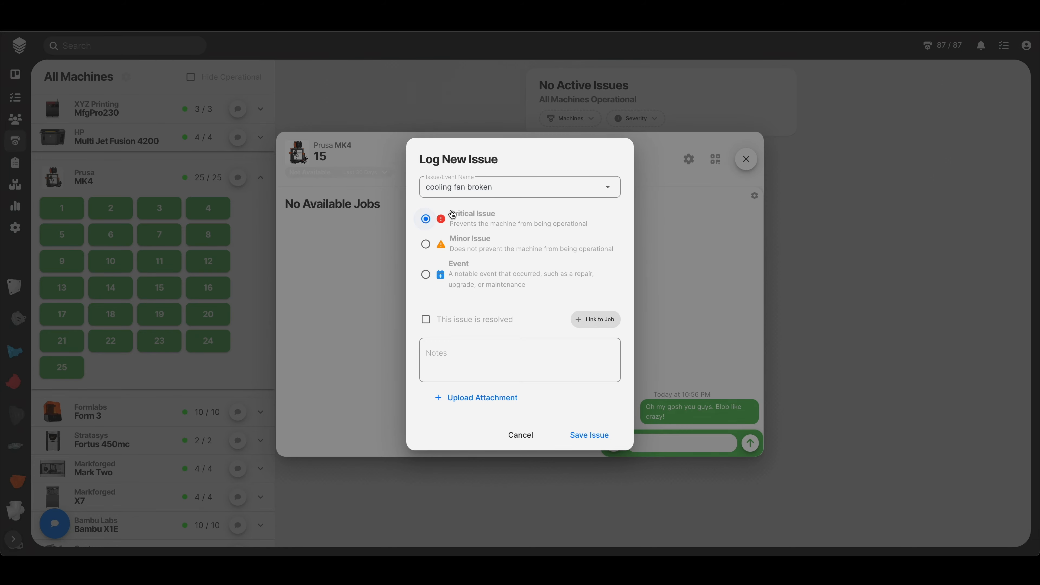
mouse_move(397, 349)
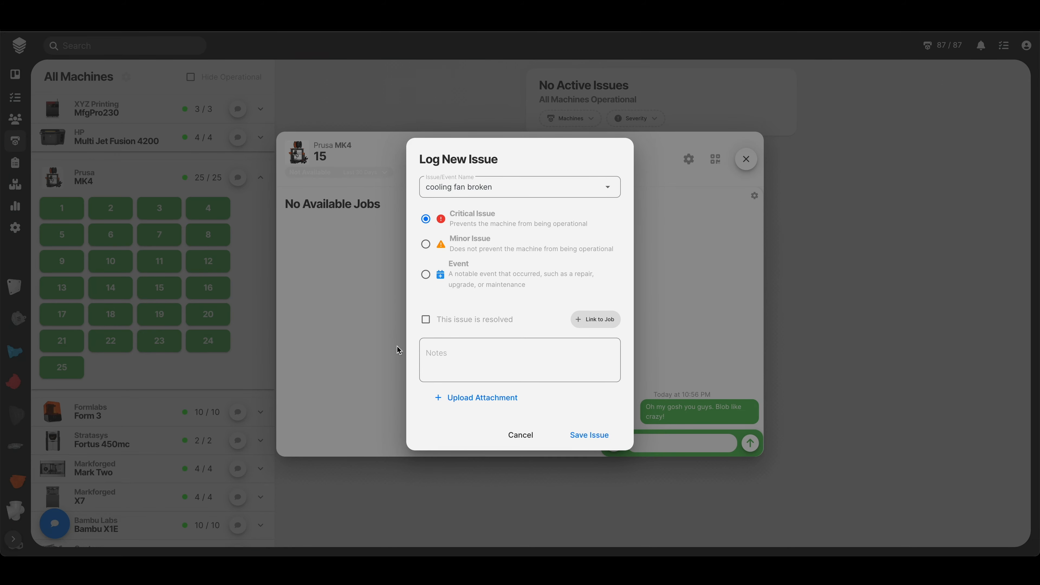
Step: Enter the note "It's just not spinning. I don't know what to tell you."
left_click(520, 360)
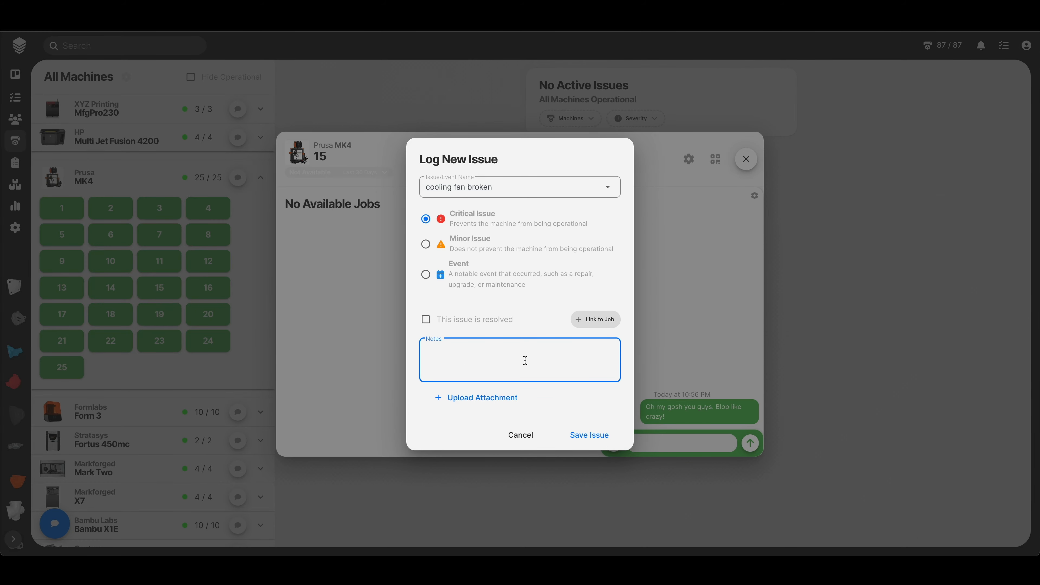
type("It's")
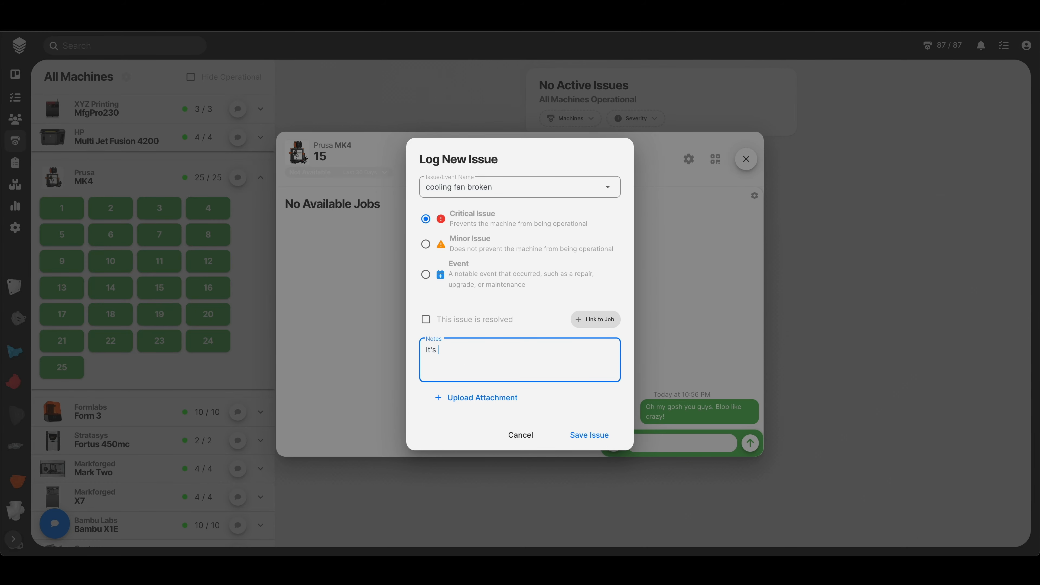
type("just not spi")
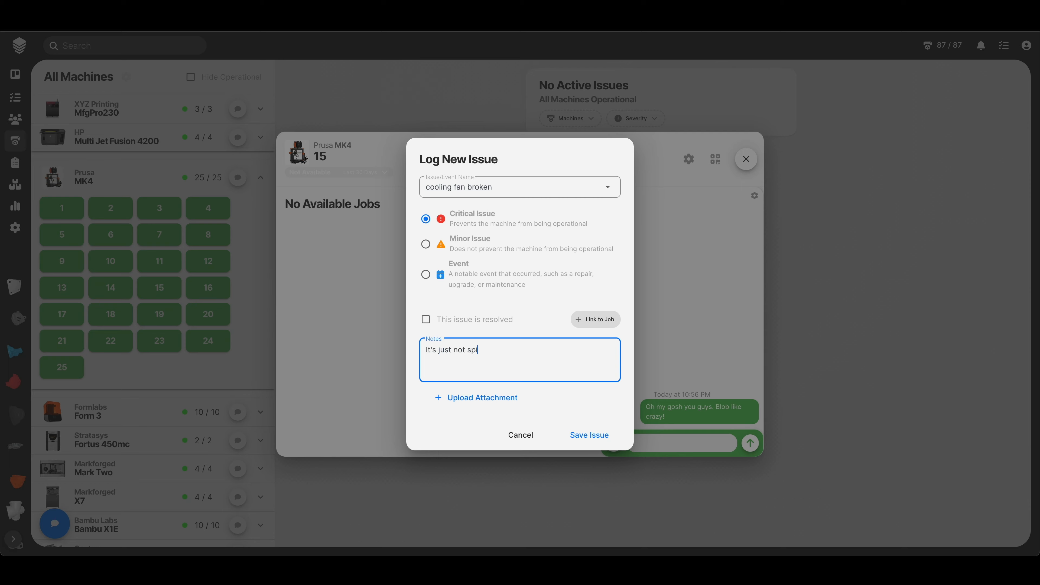
type("nning. I don't k")
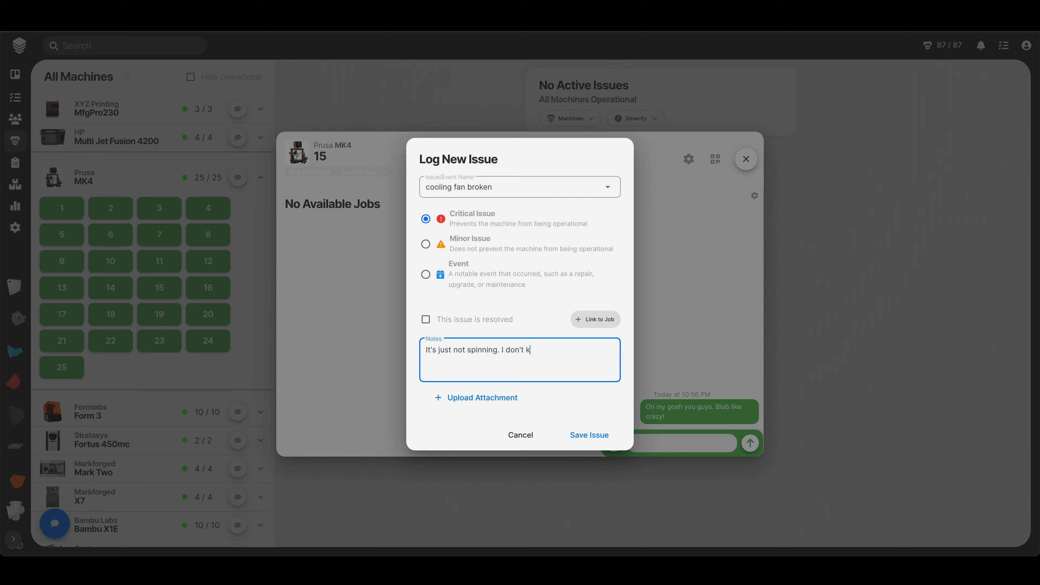
type("now what to tell")
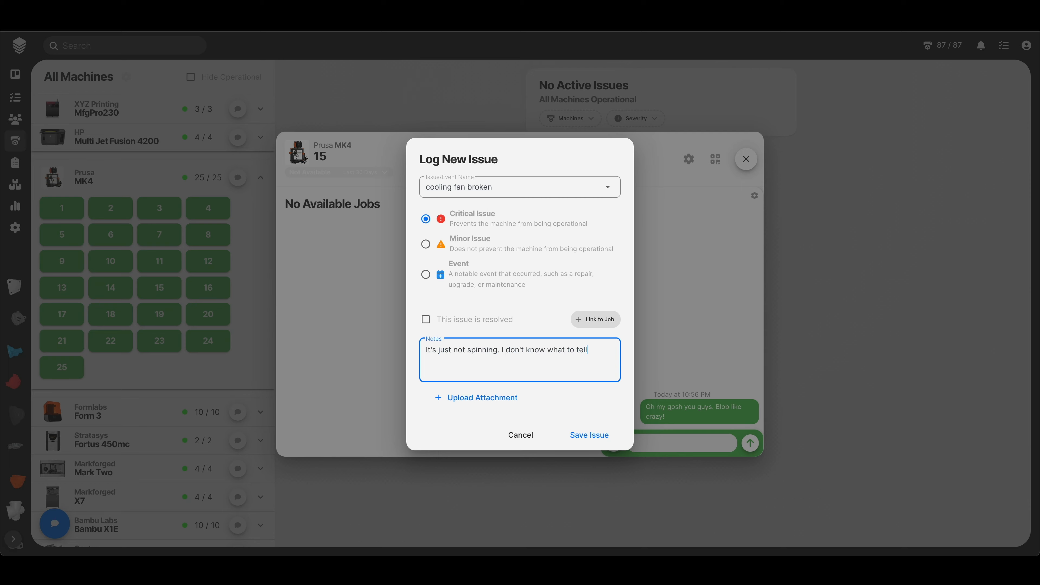
type("you.")
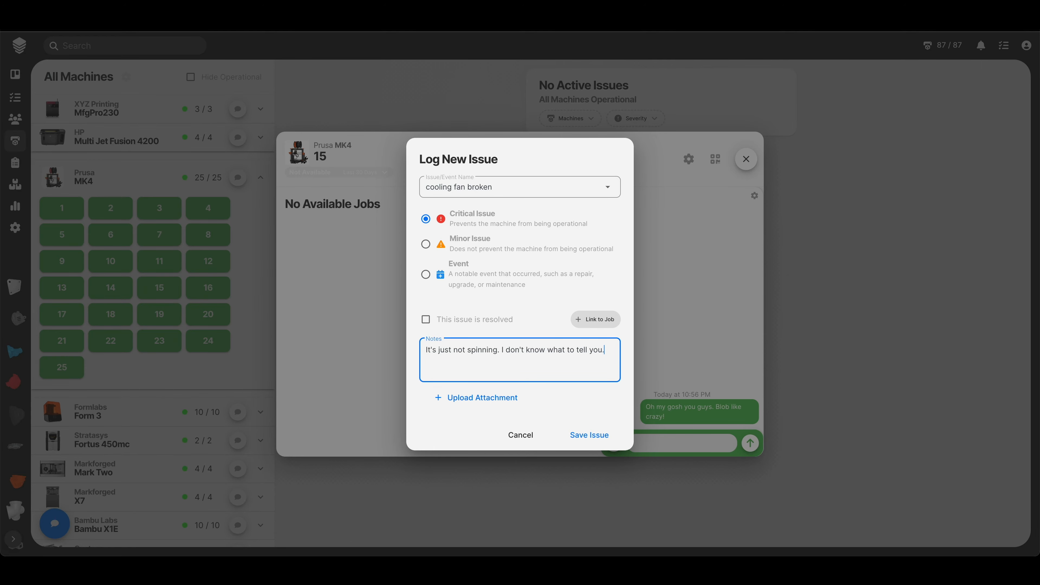
mouse_move(464, 405)
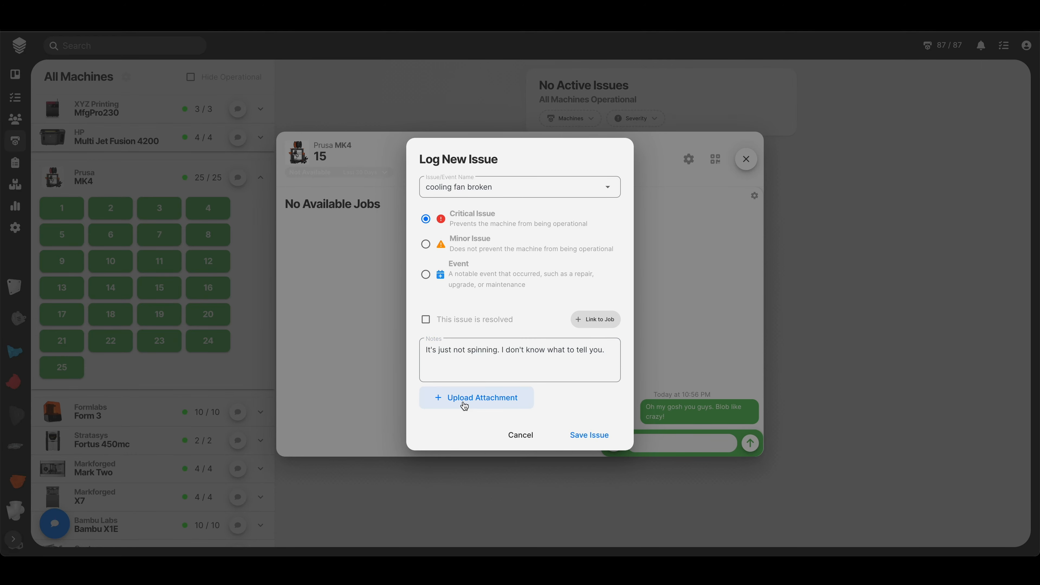
Step: Save the cooling fan issue and close printer 15's details
left_click(588, 434)
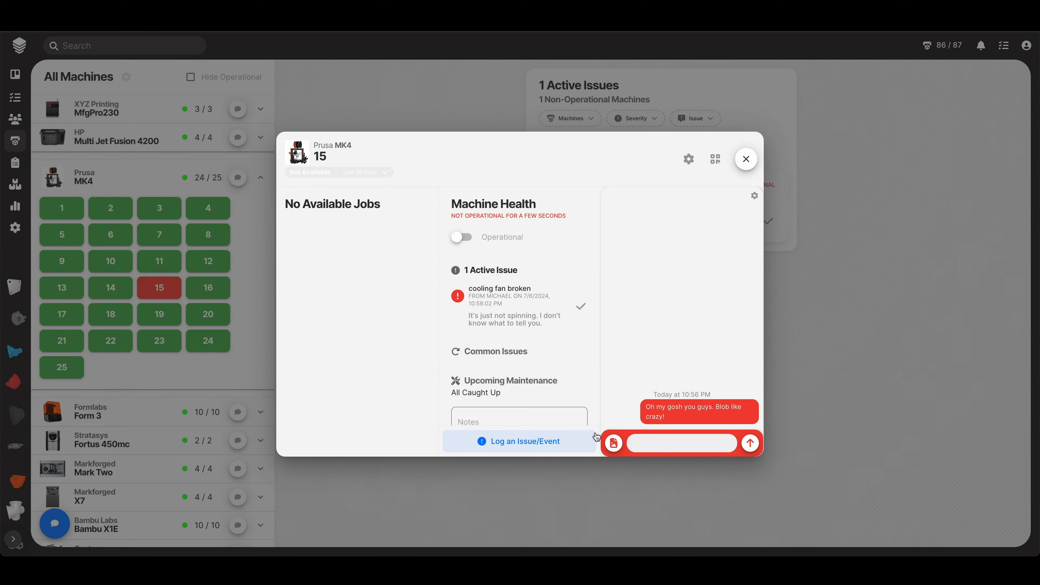
left_click(744, 159)
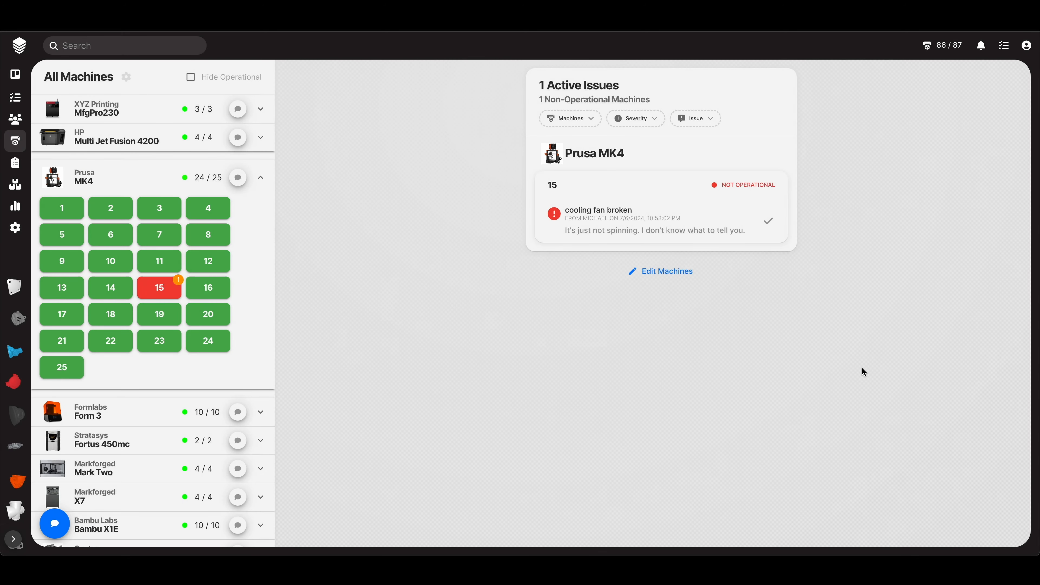
mouse_move(694, 118)
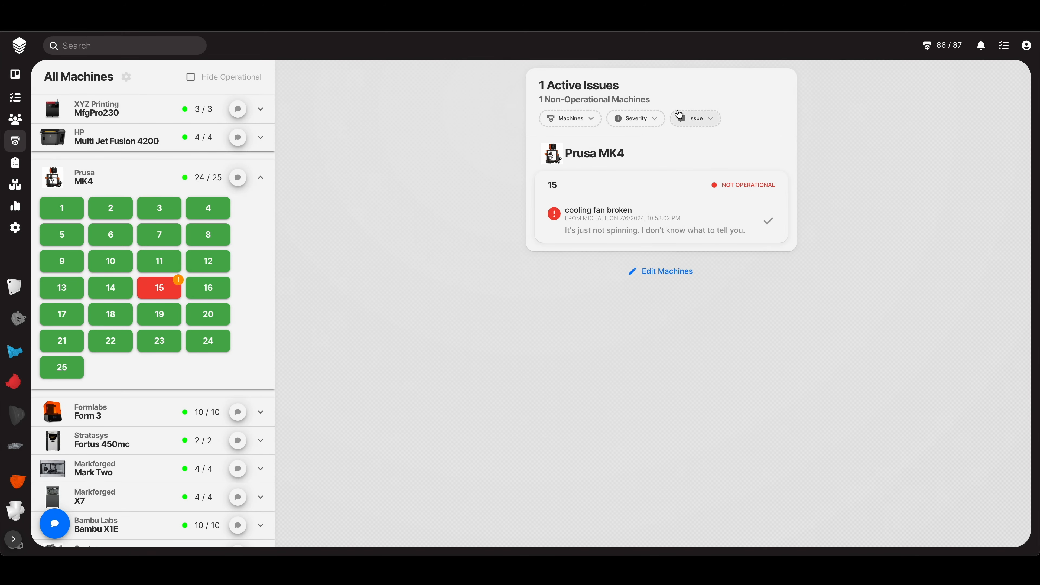
mouse_move(635, 367)
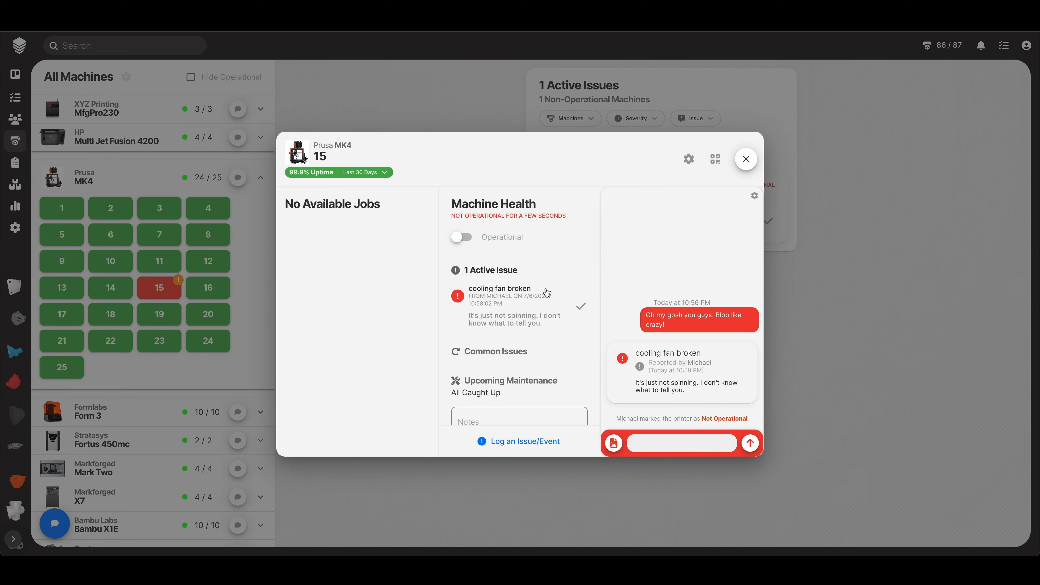
Step: Send a gibberish test chat message on printer 15, then close its details
left_click(680, 443)
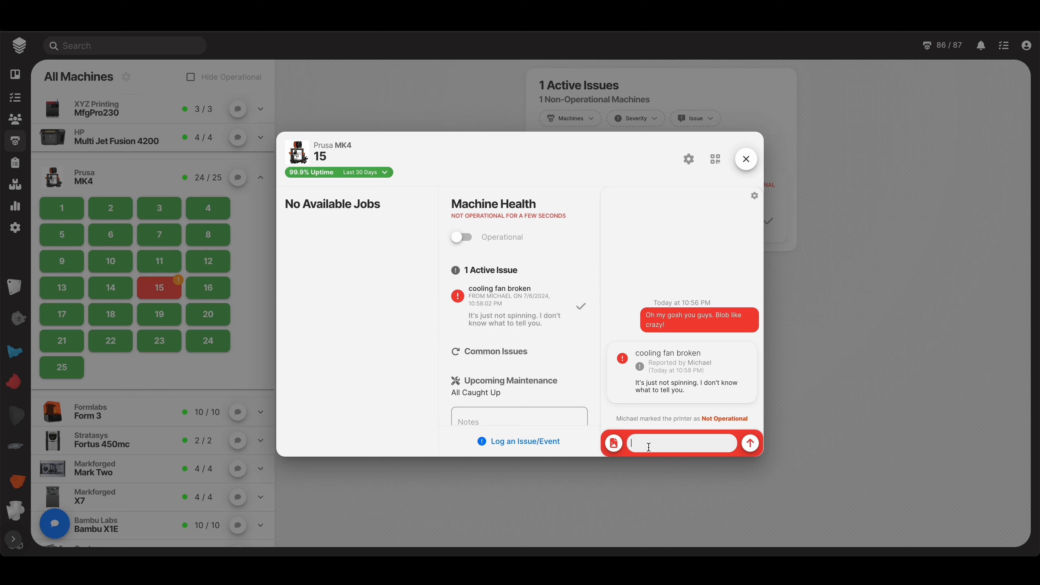
type("skfljlakfjl;asjkfl;ask")
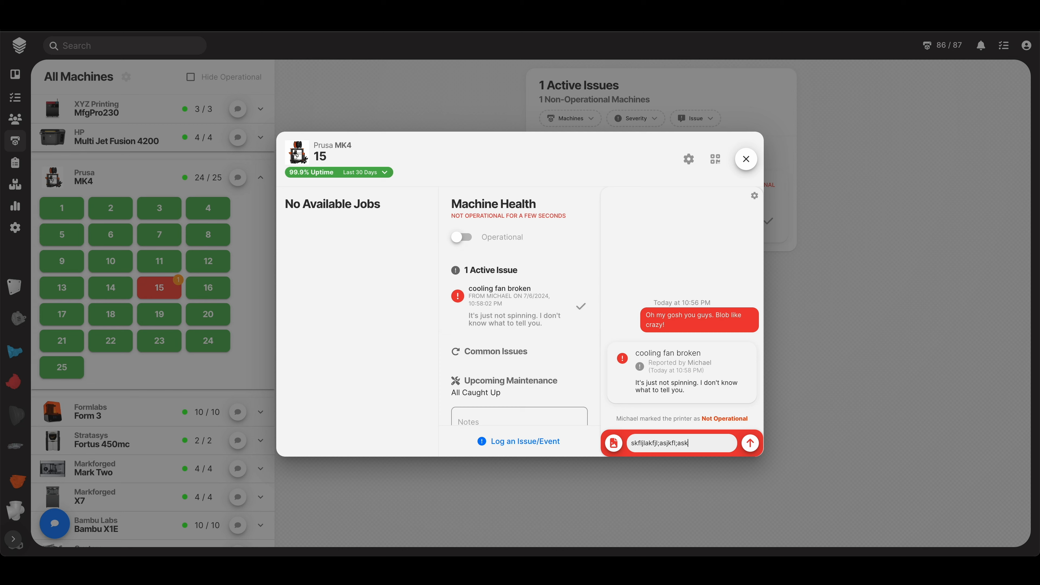
left_click(749, 443)
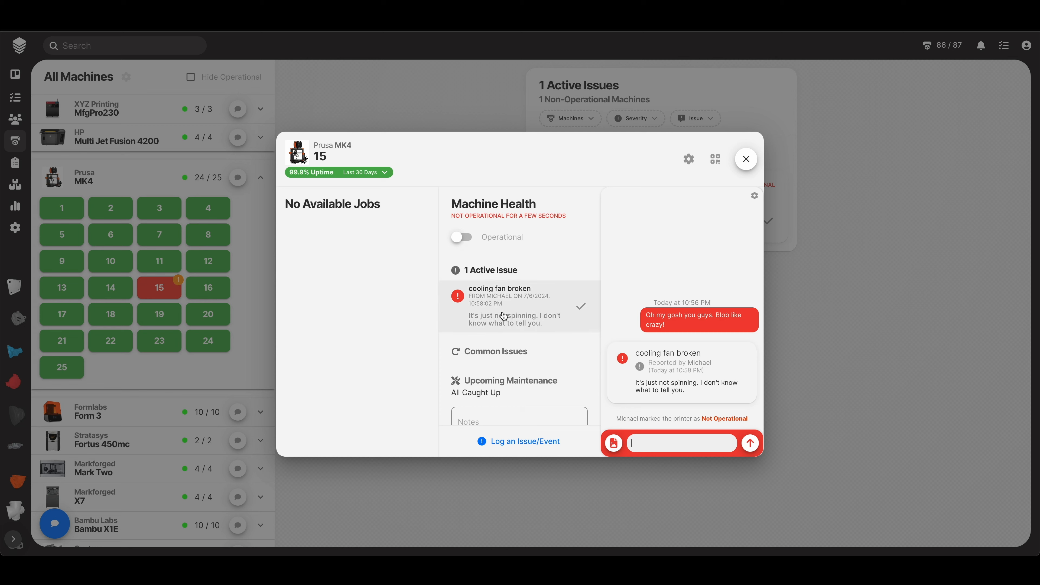
mouse_move(582, 308)
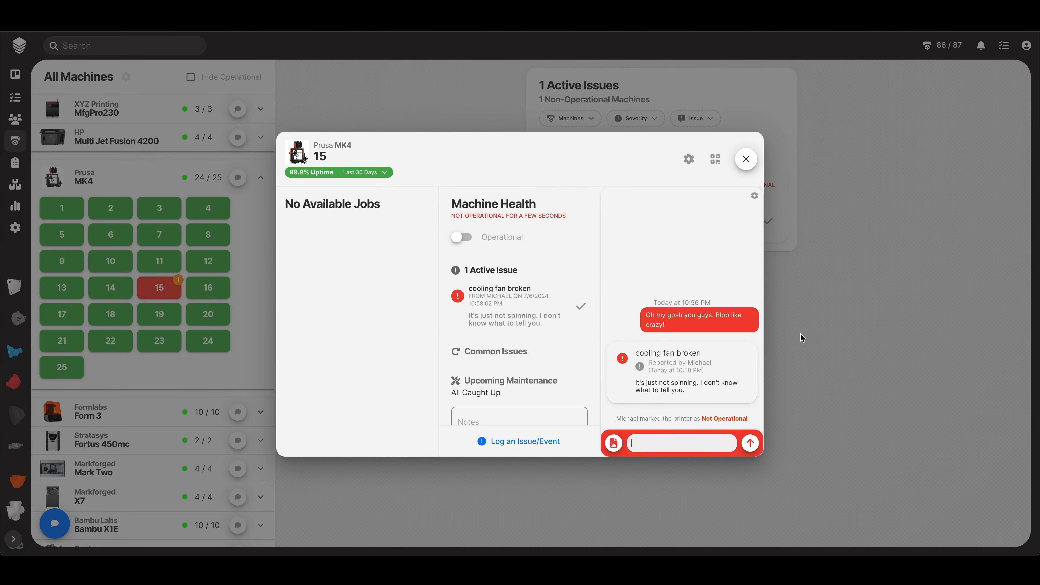
left_click(746, 160)
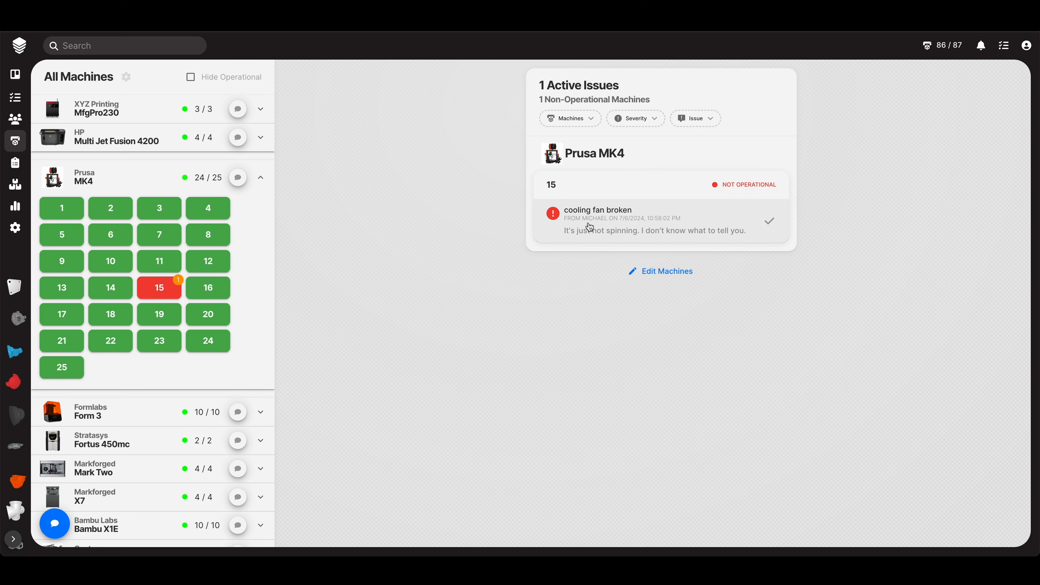
mouse_move(769, 221)
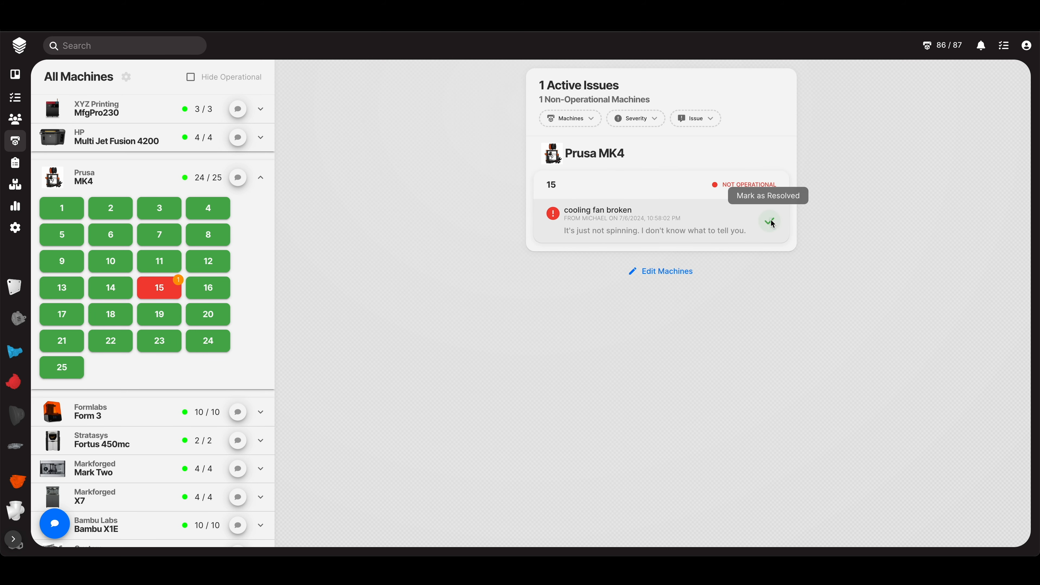
Step: Mark the cooling fan issue resolved, then switch Prusa MK4 unit 8 to not operational and close it
left_click(768, 221)
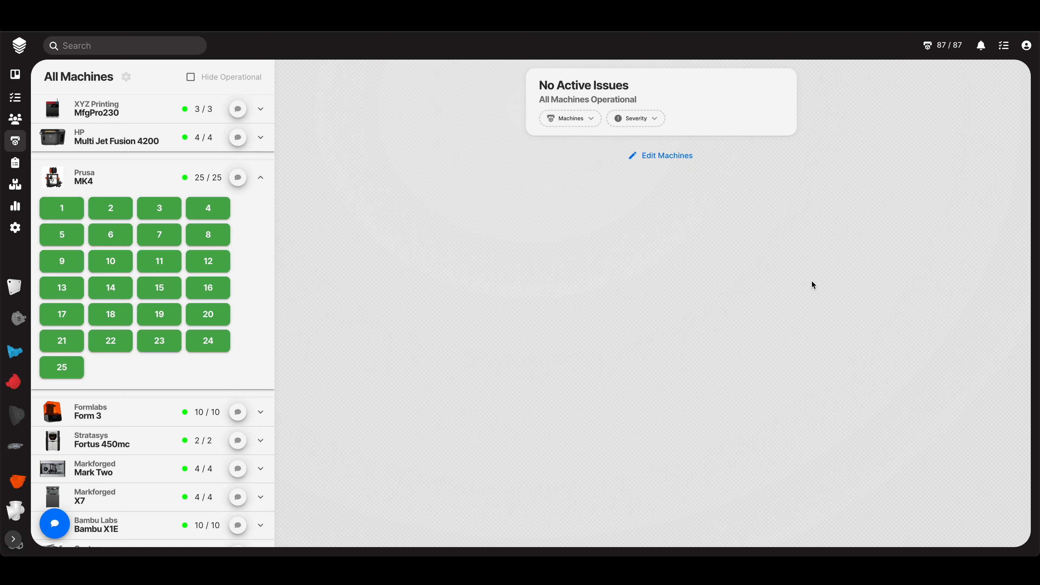
left_click(207, 234)
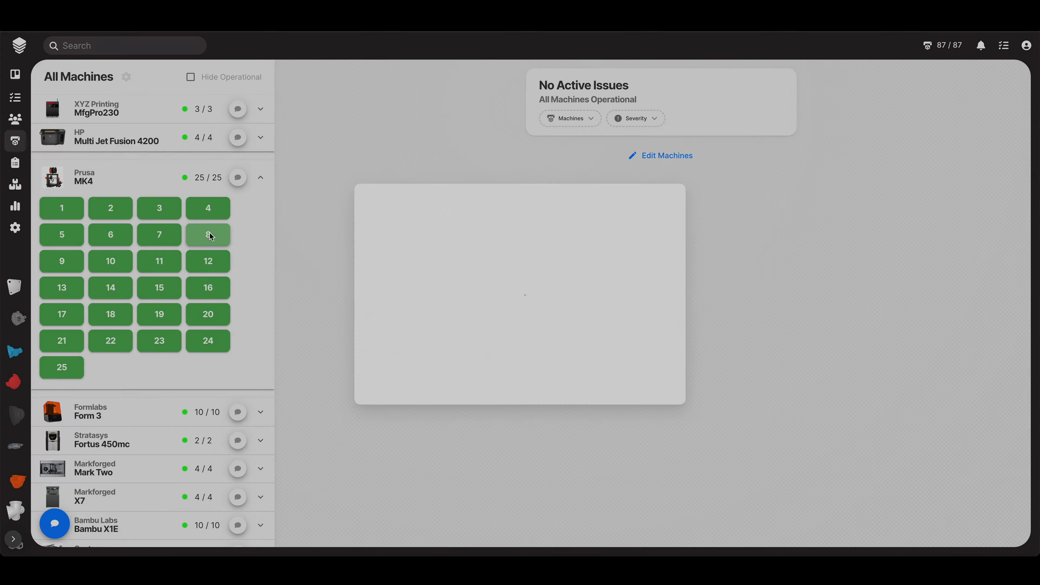
left_click(207, 235)
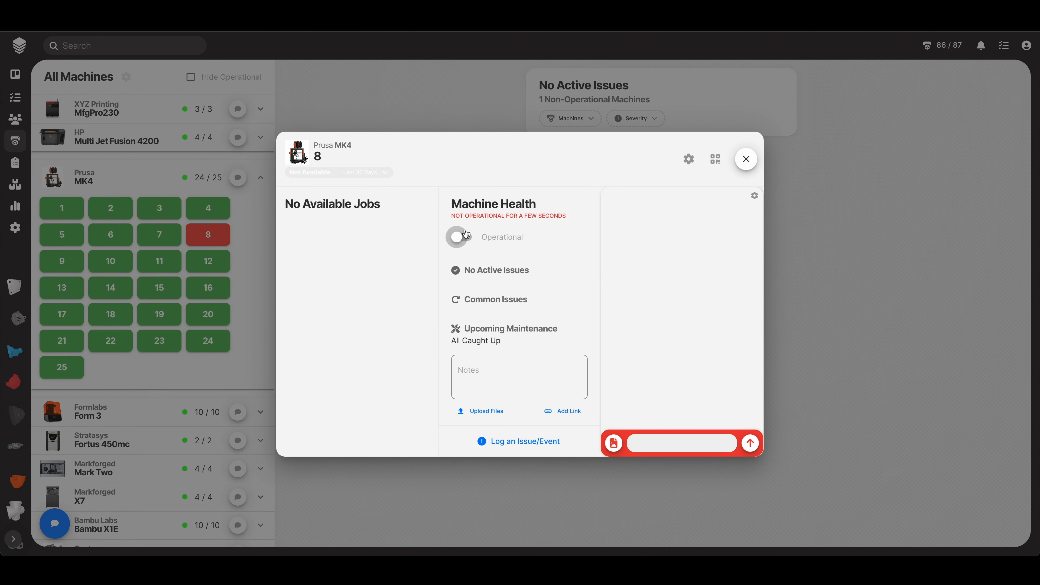
left_click(745, 158)
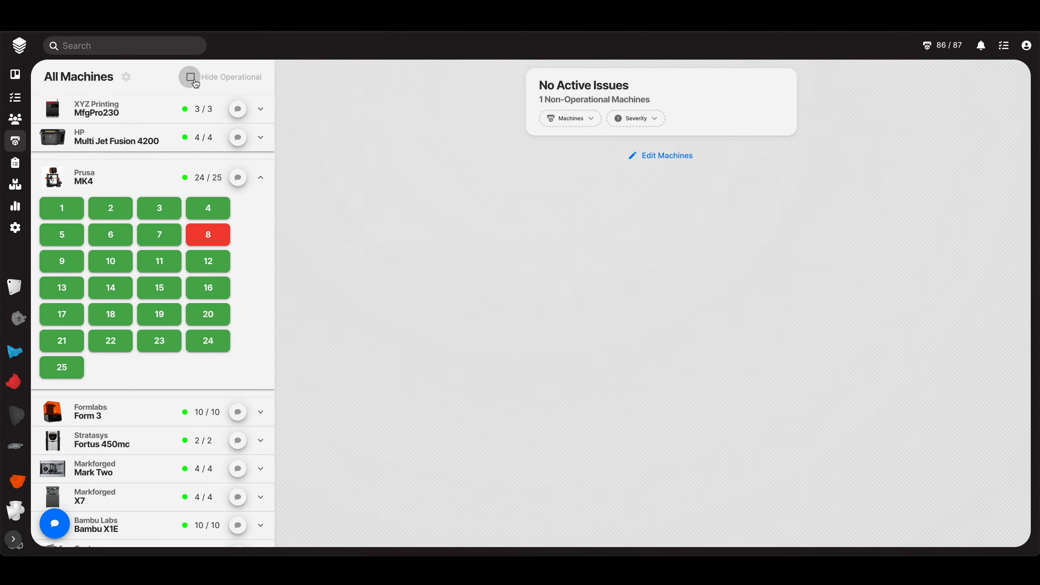
left_click(190, 76)
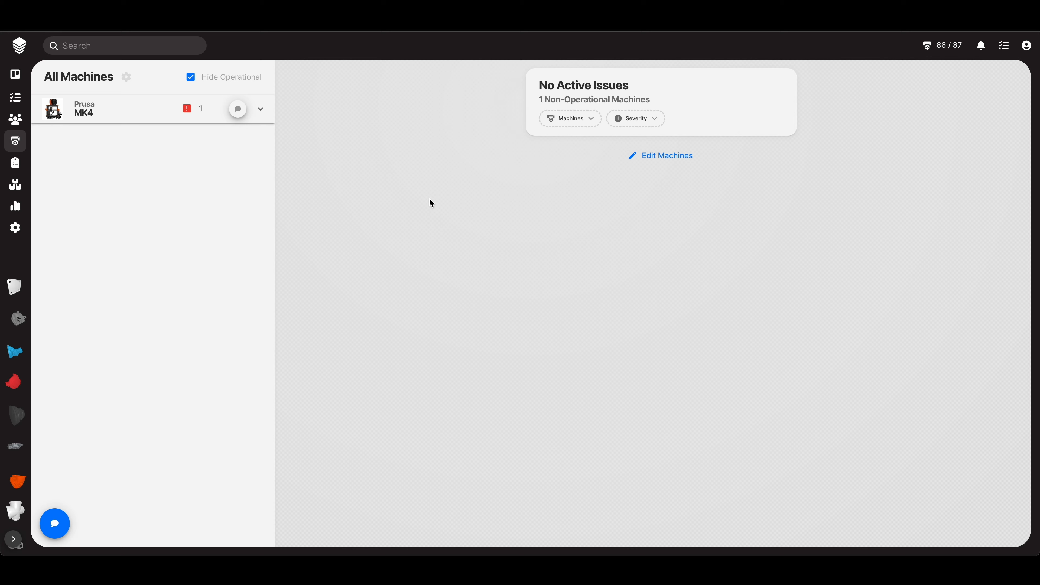
mouse_move(320, 203)
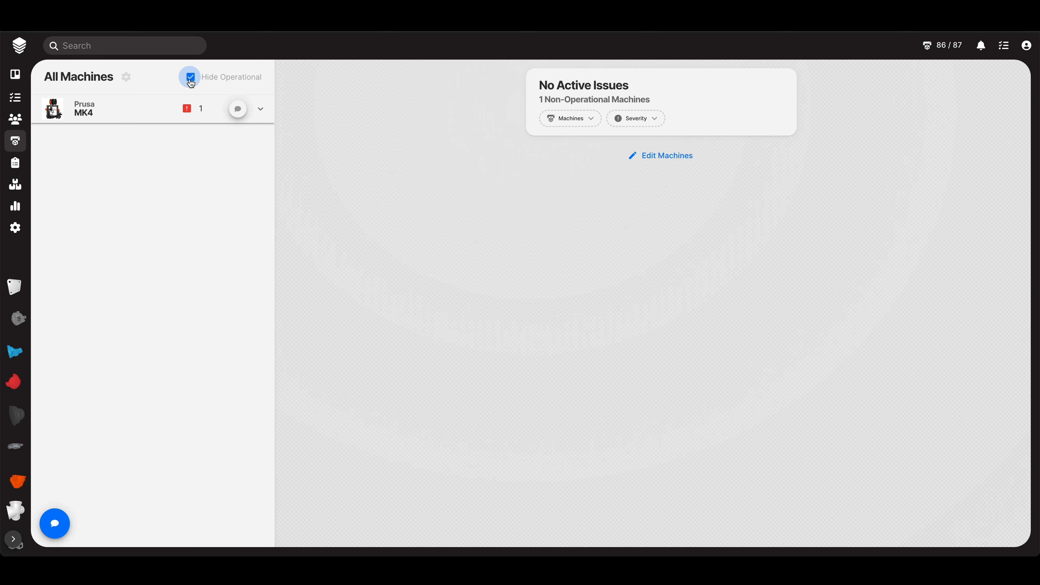
left_click(190, 77)
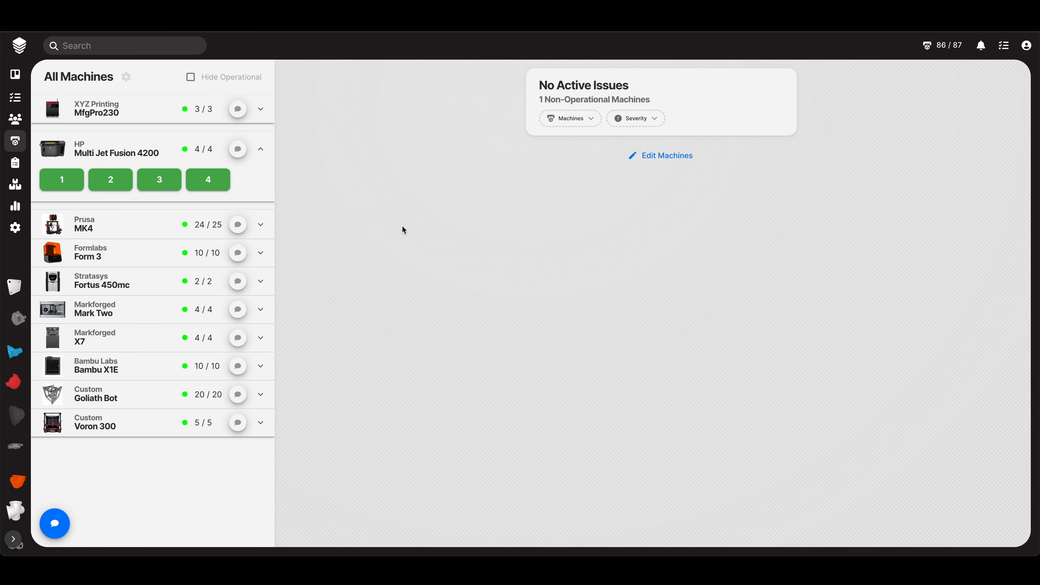